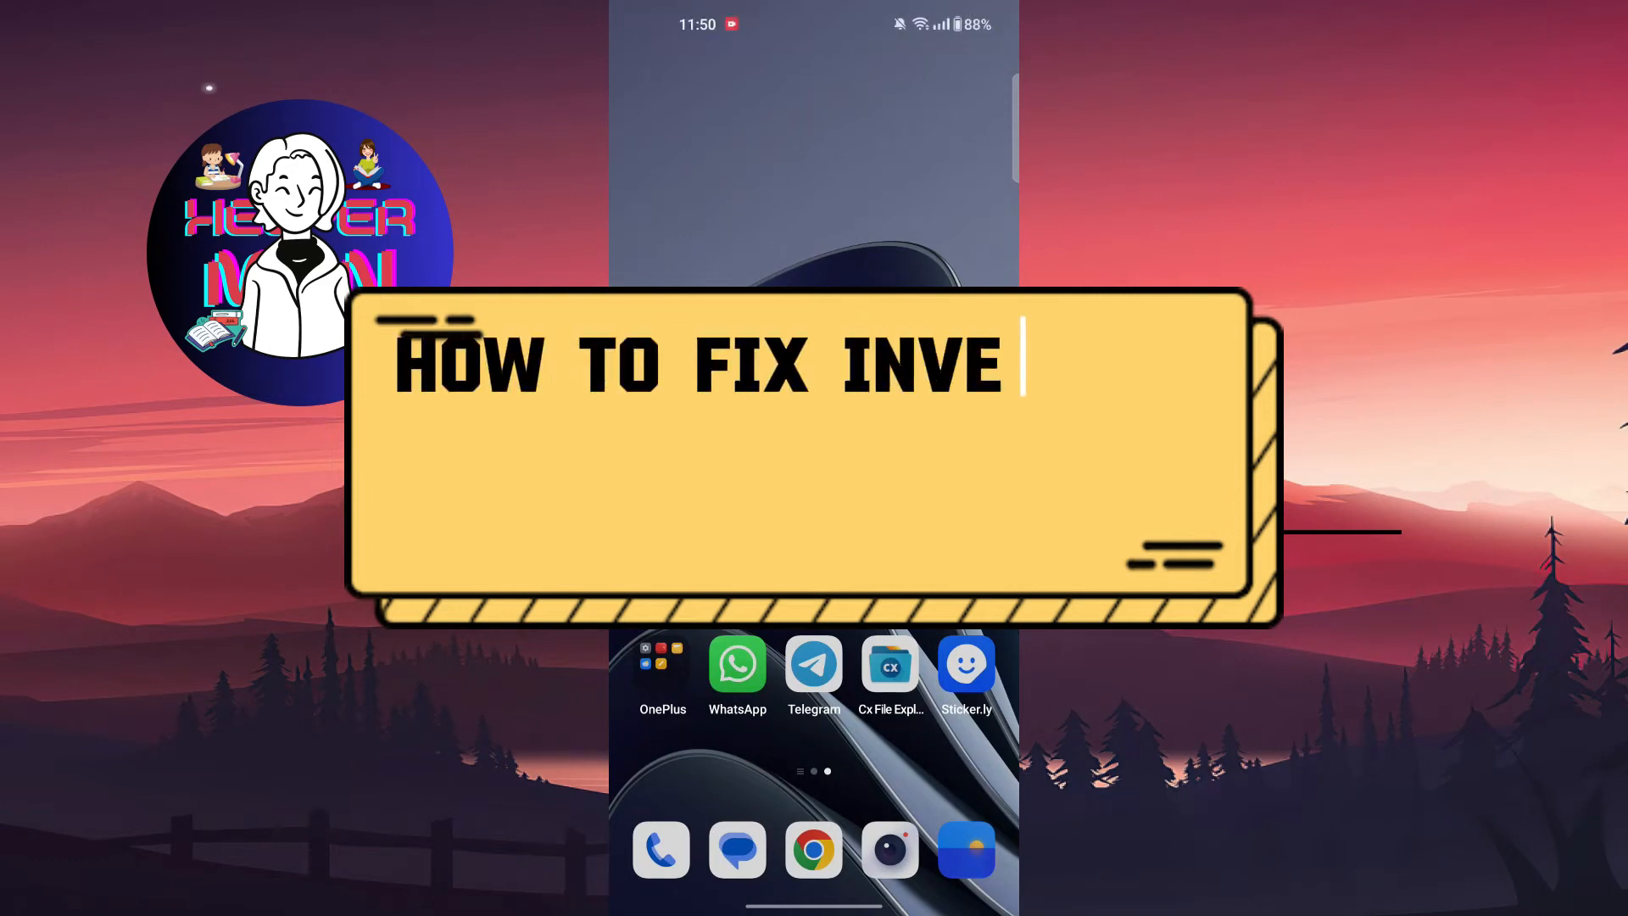
Step: Reach App management in Settings and filter the app list by 'app' to surface WhatsApp
{"action": "type", "text": "RTED CAMERA ON"}
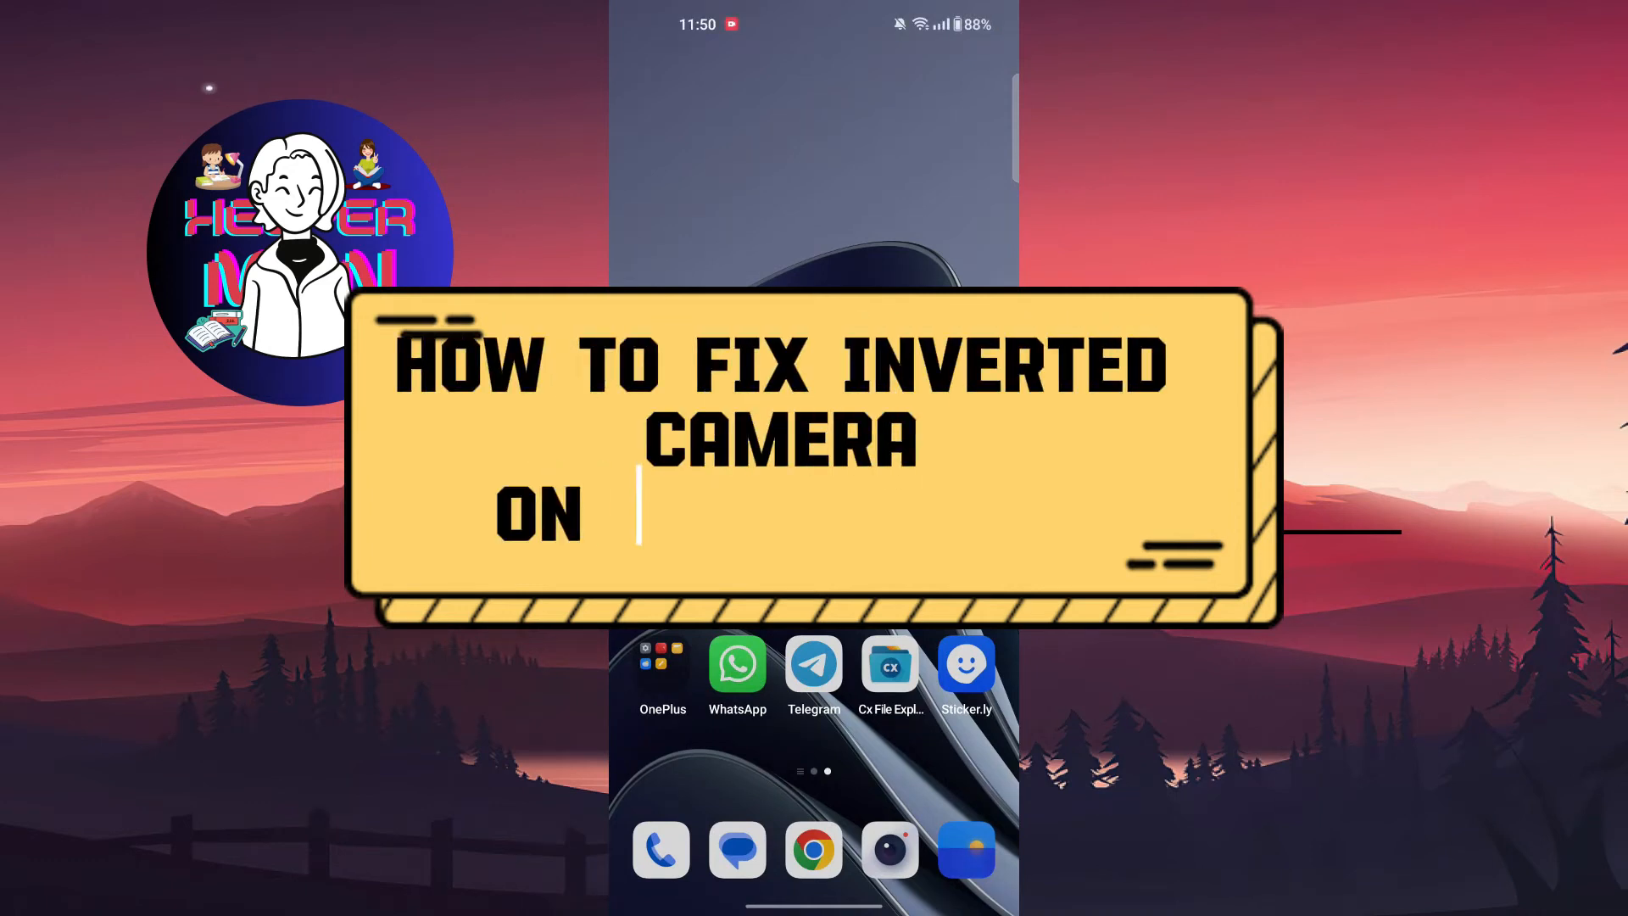
{"action": "type", "text": "WHATSAPP ?"}
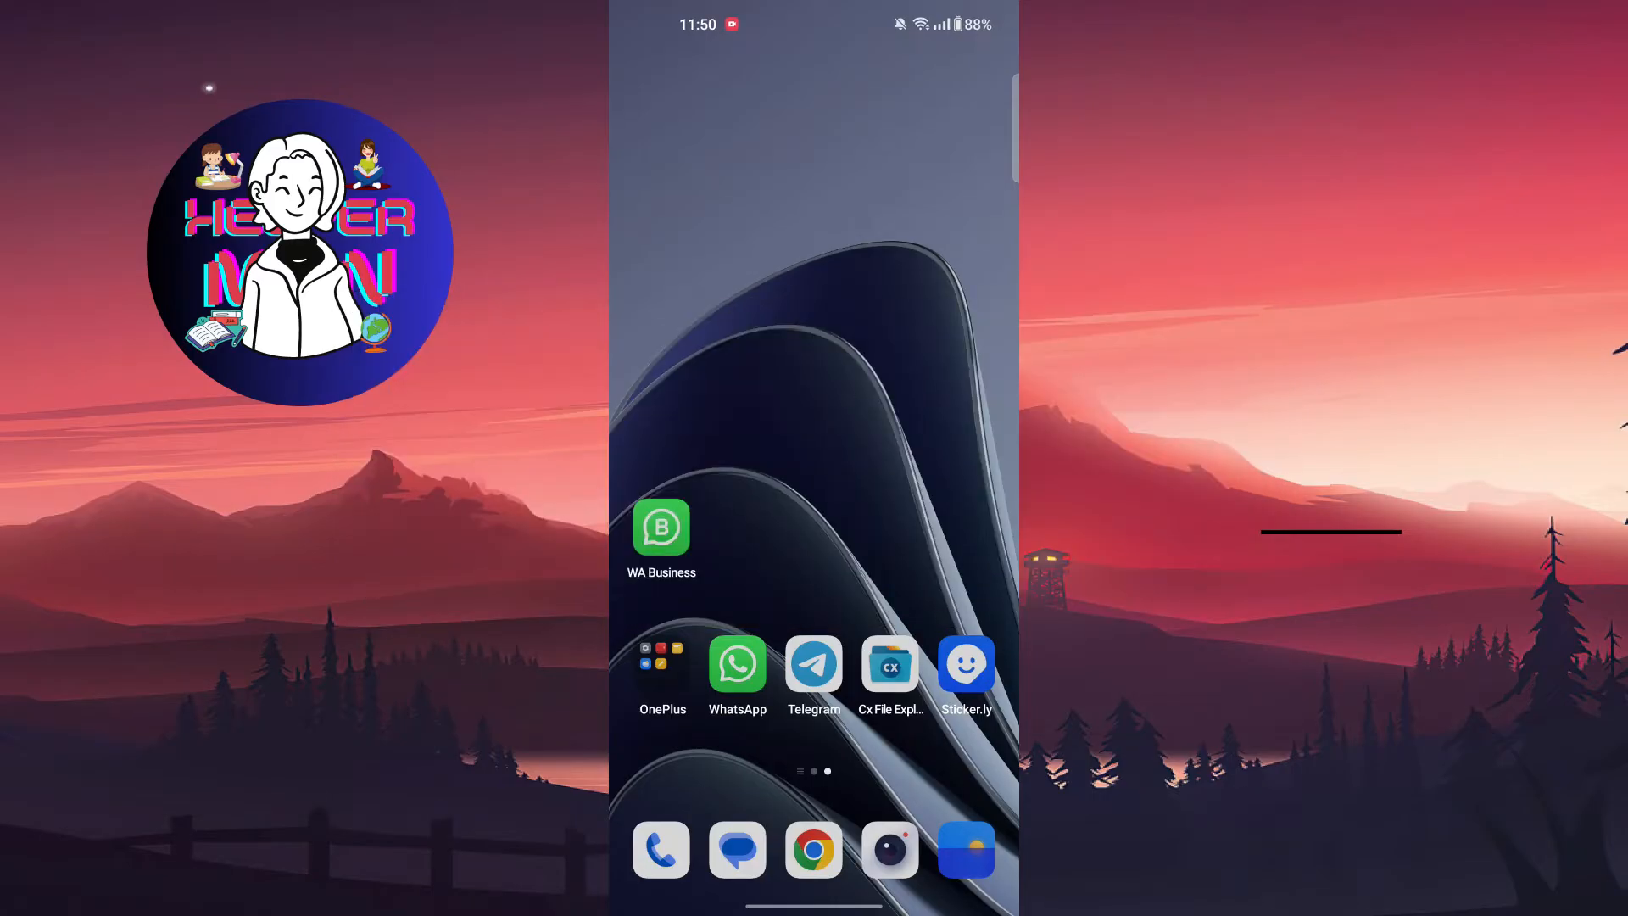
{"action": "left_click", "coordinate": [661, 665]}
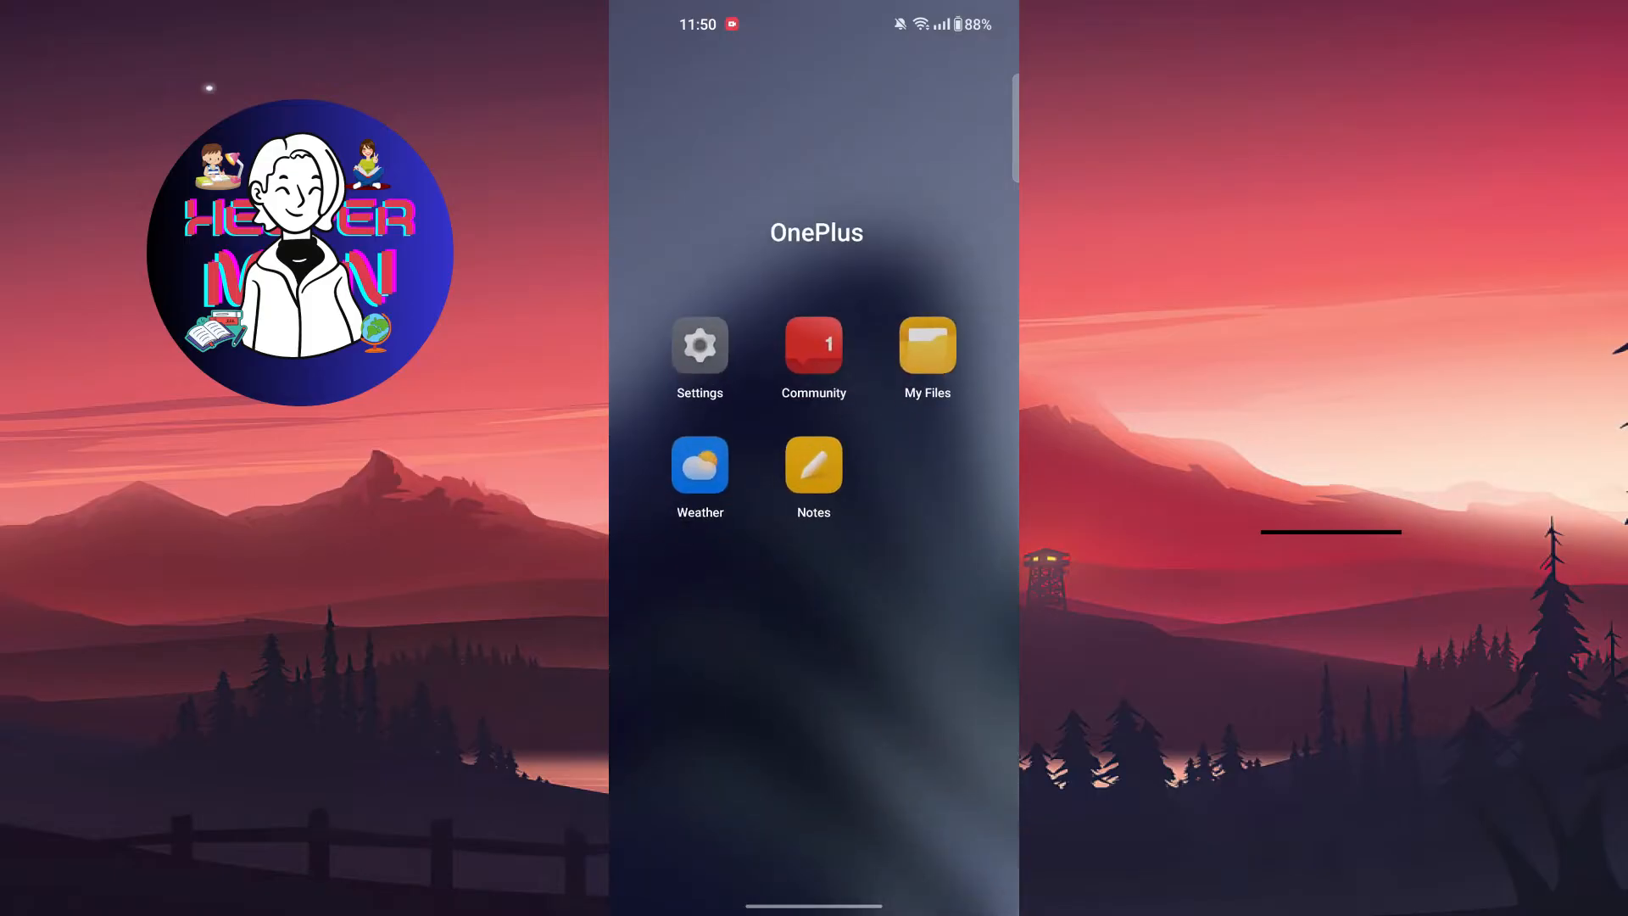
{"action": "left_click", "coordinate": [699, 346]}
{"action": "type", "text": "app m"}
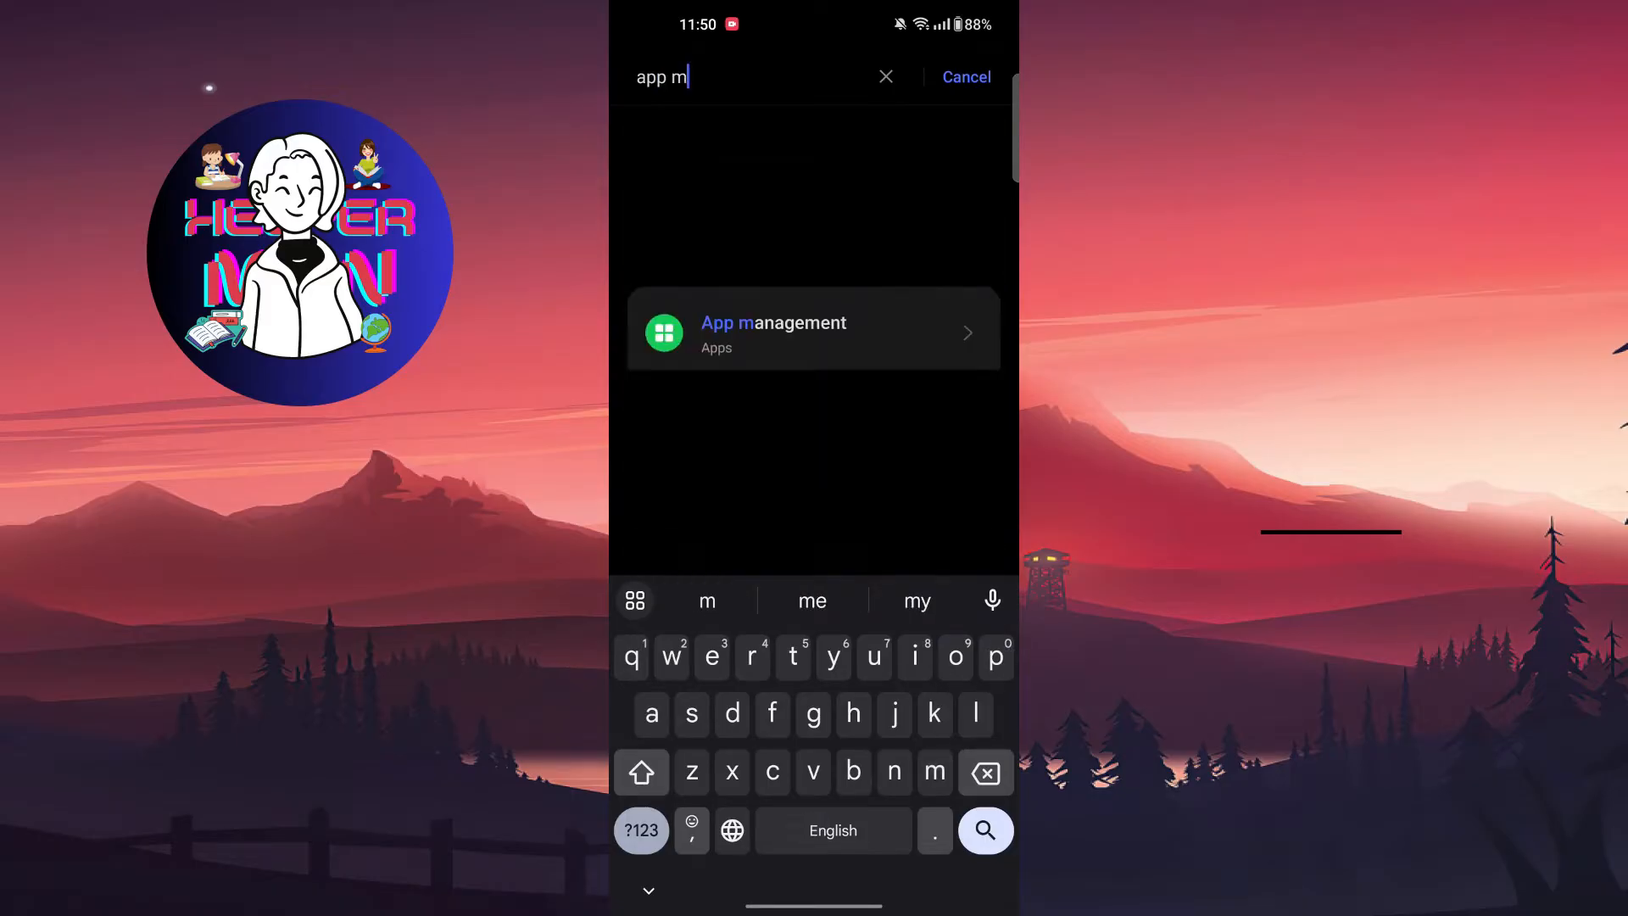
{"action": "type", "text": "a"}
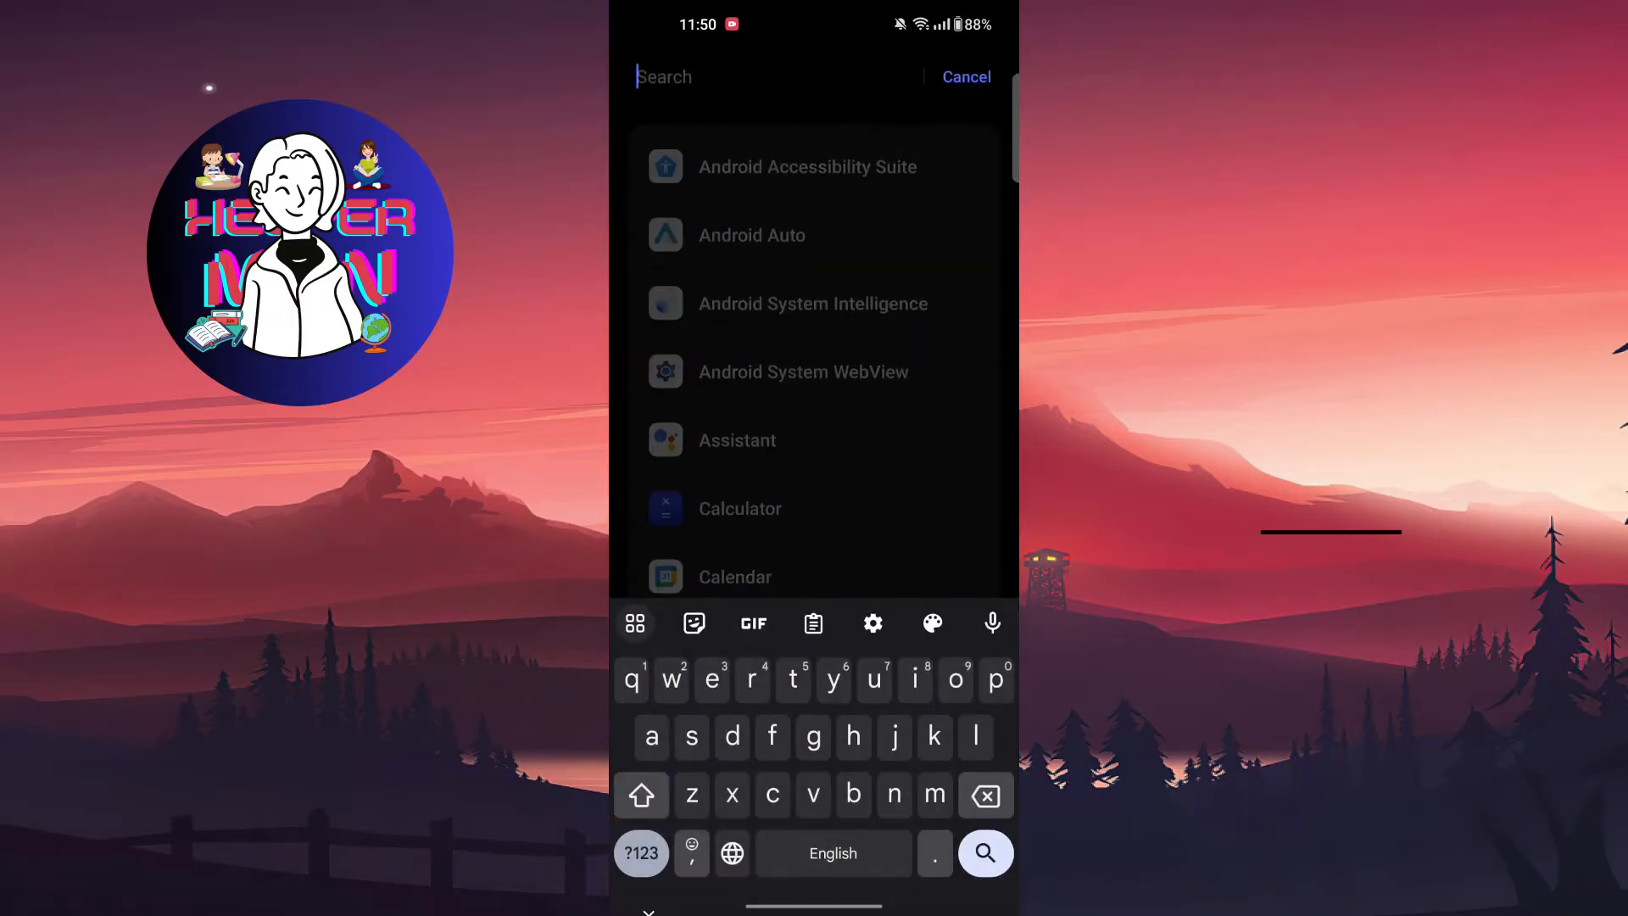
{"action": "type", "text": "app"}
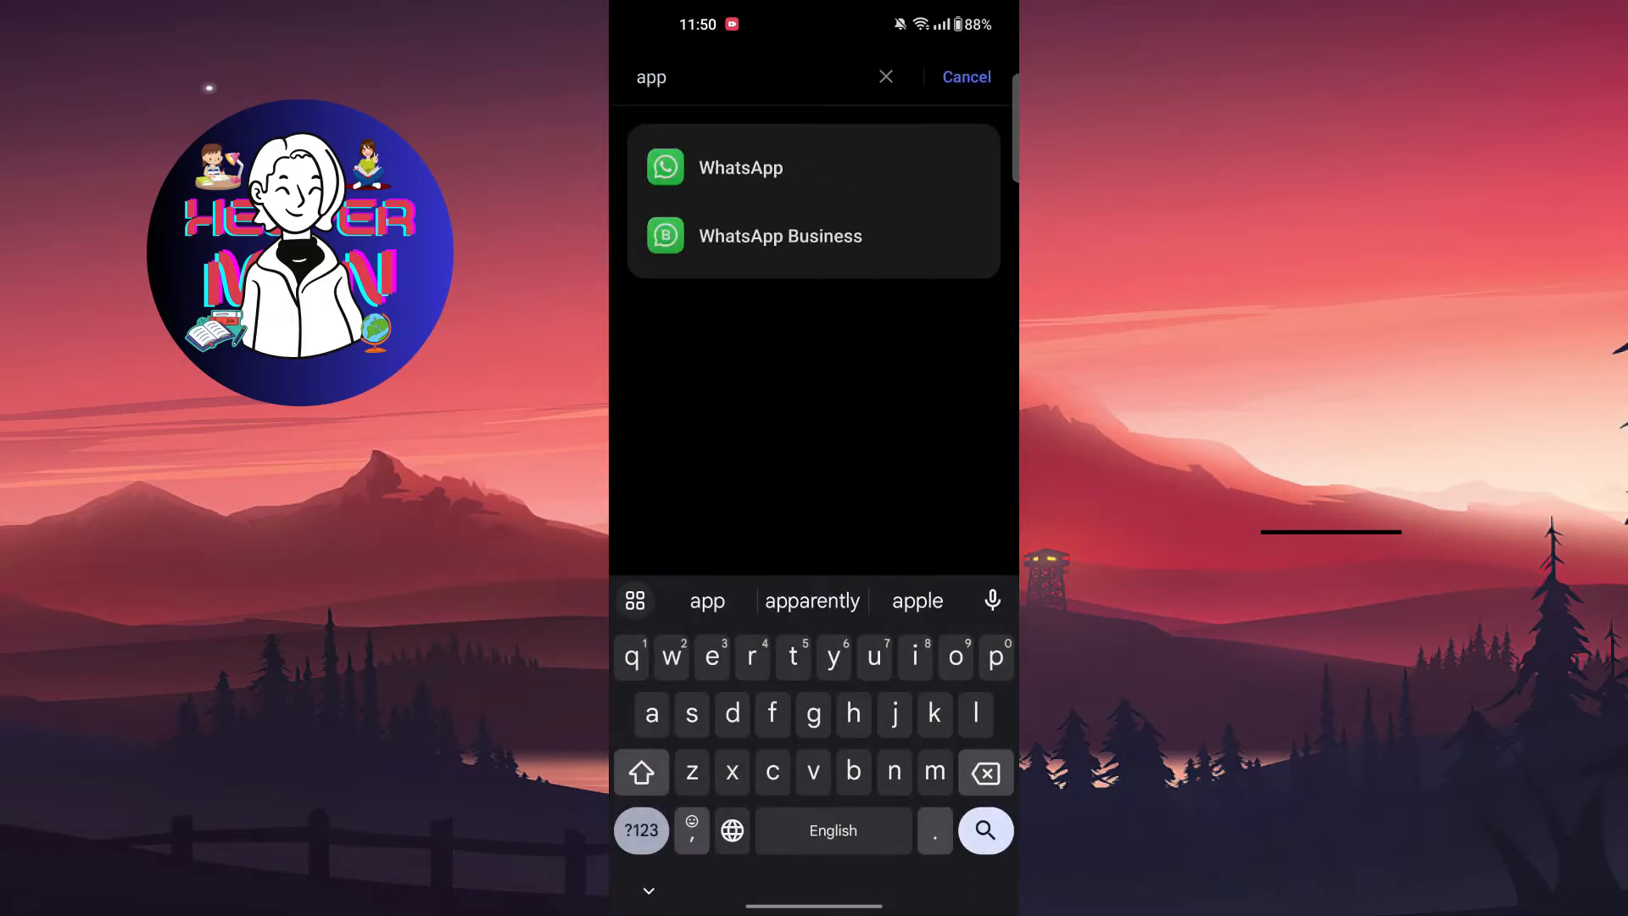
Step: Force-stop WhatsApp from its app details and confirm
{"action": "left_click", "coordinate": [739, 166]}
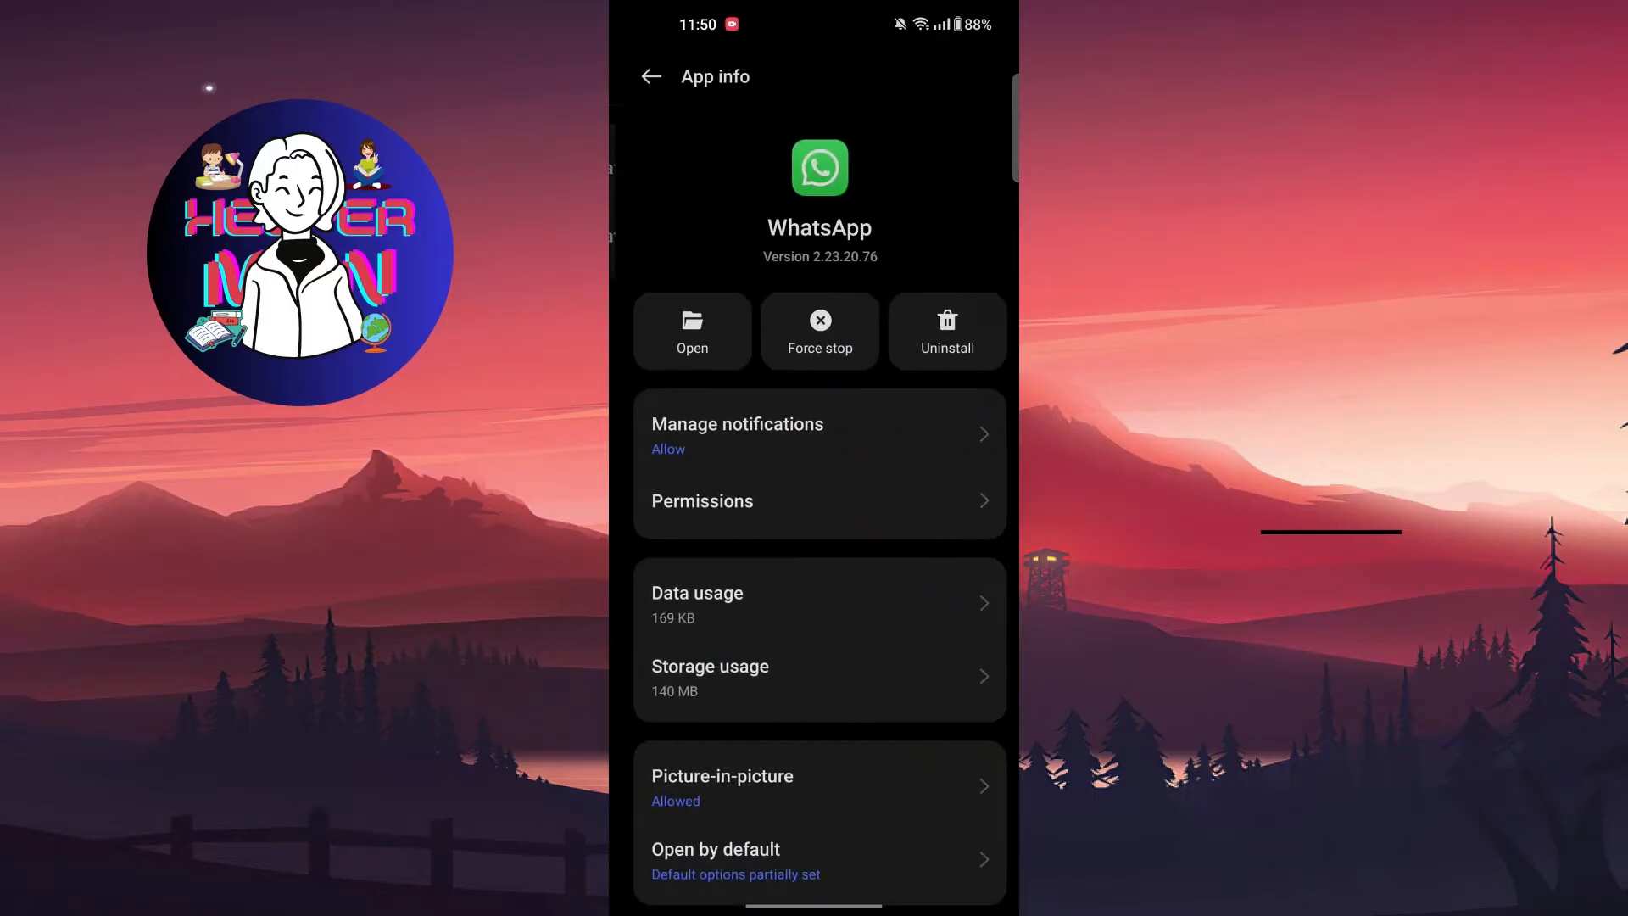
{"action": "scroll", "scroll_direction": "down", "scroll_amount": 3}
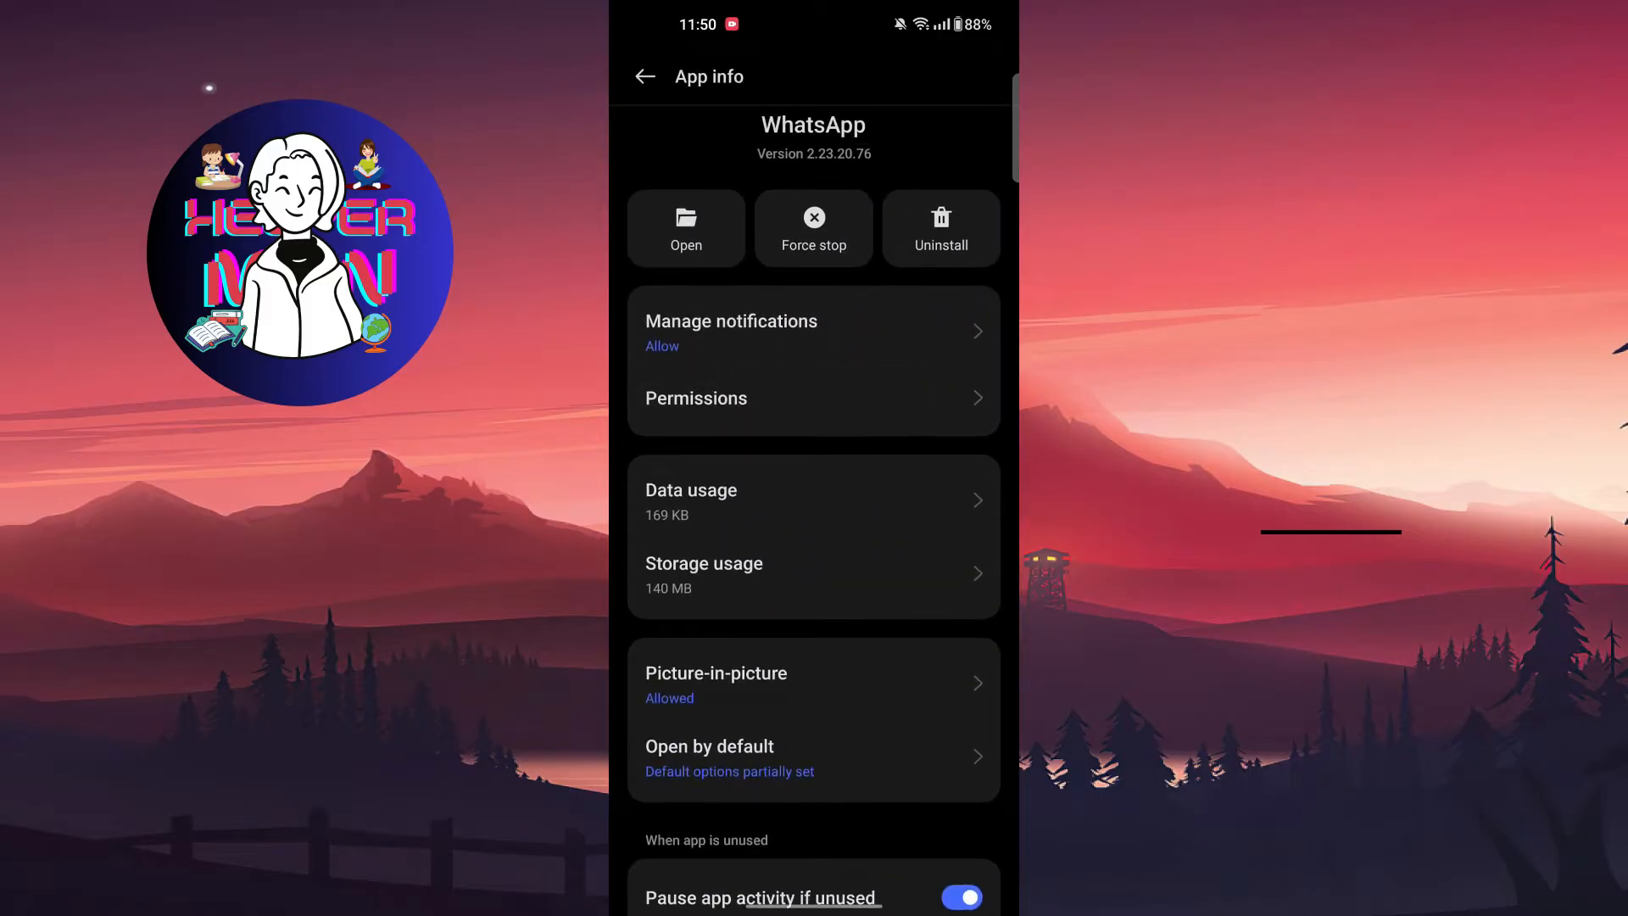
{"action": "left_click", "coordinate": [814, 228]}
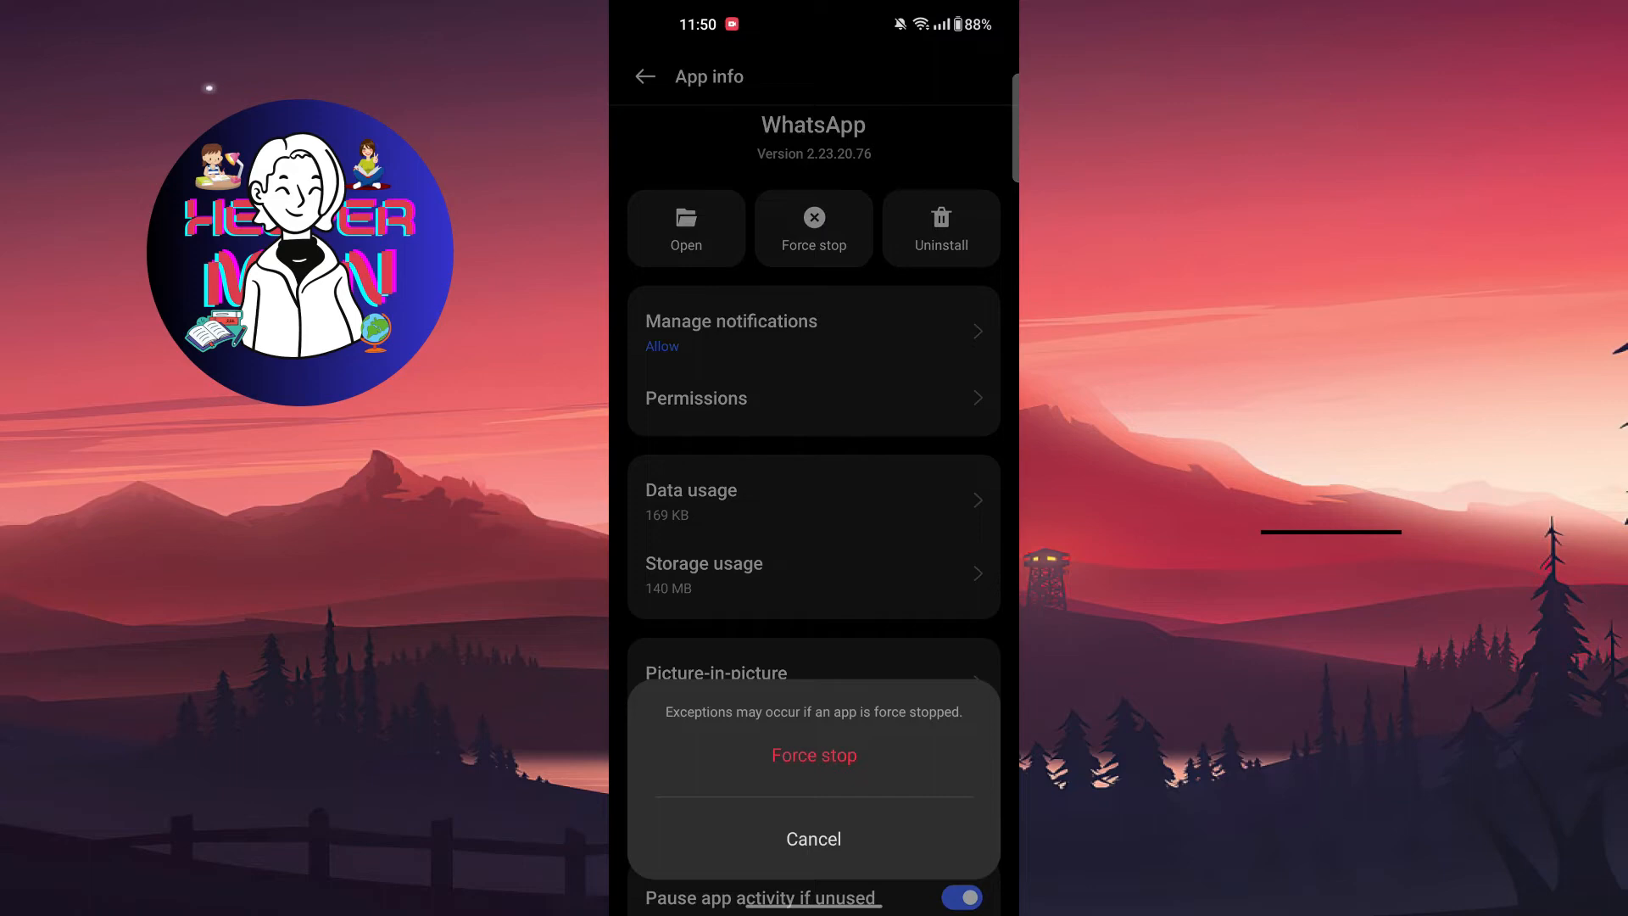
{"action": "left_click", "coordinate": [815, 838]}
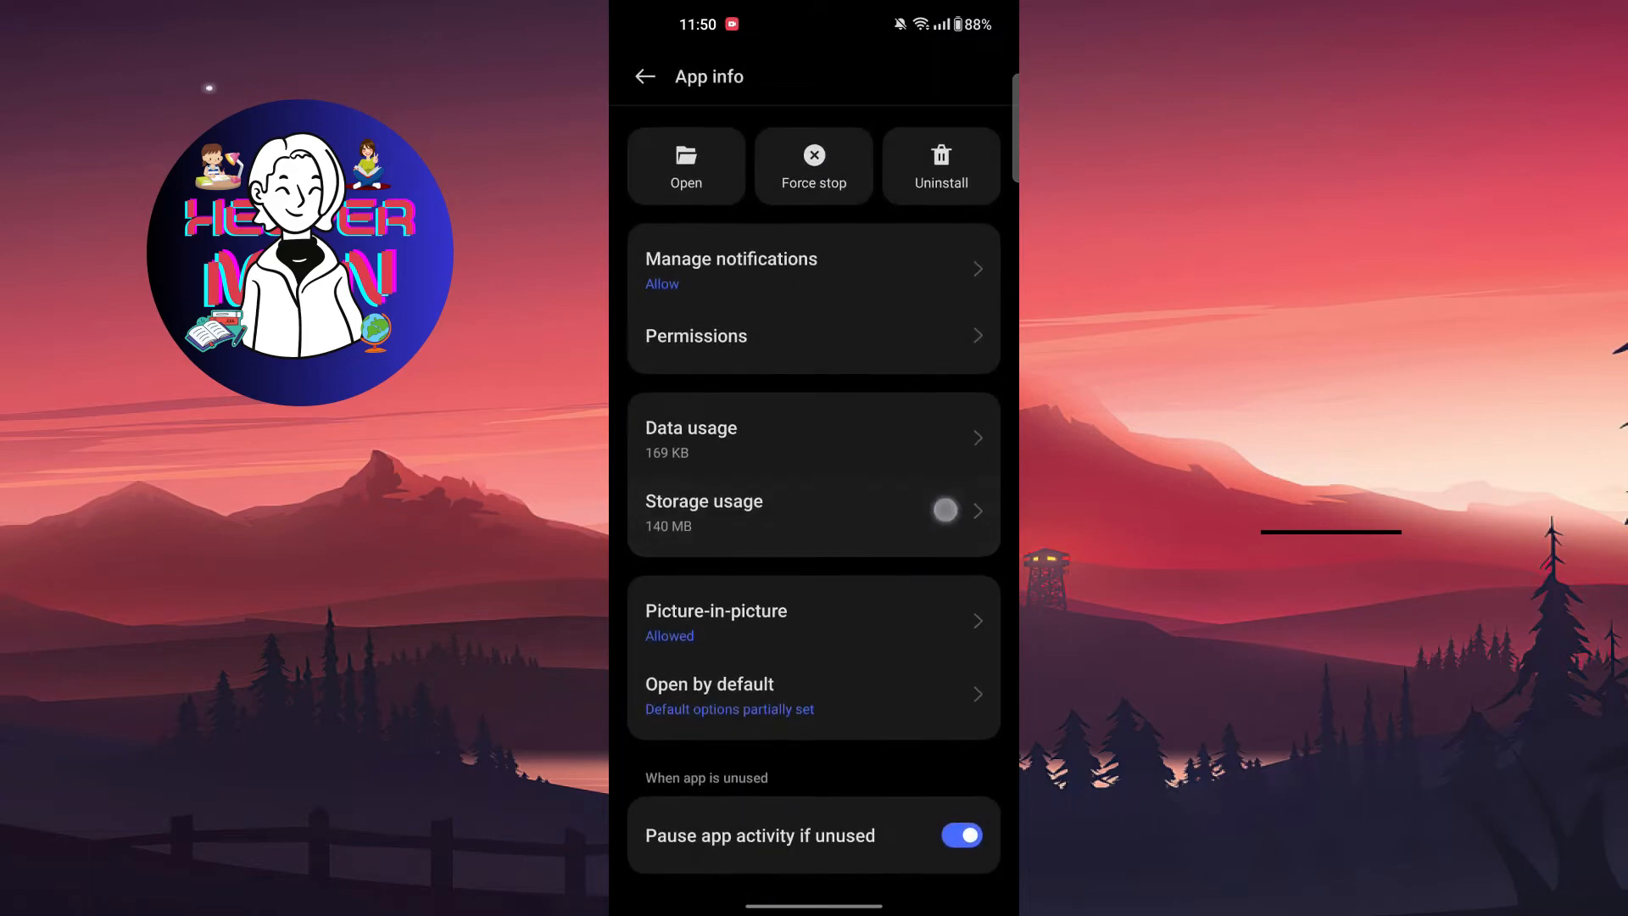
Step: Clear WhatsApp's cached files in Storage usage so the cache reads 0 B
{"action": "left_click", "coordinate": [781, 512]}
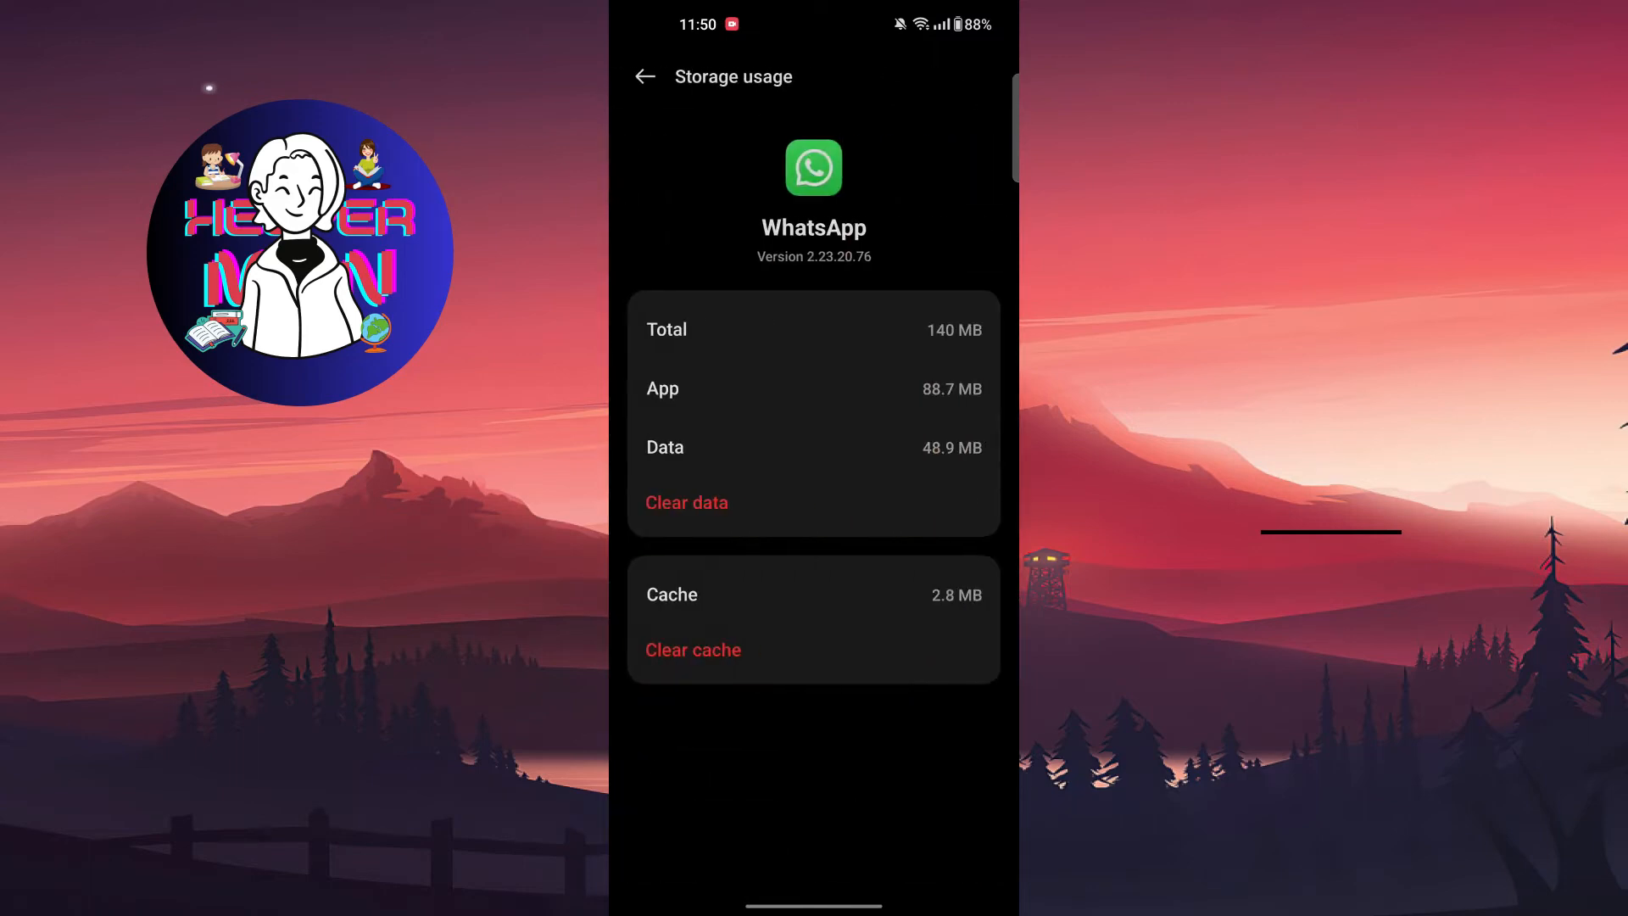
{"action": "left_click", "coordinate": [692, 650]}
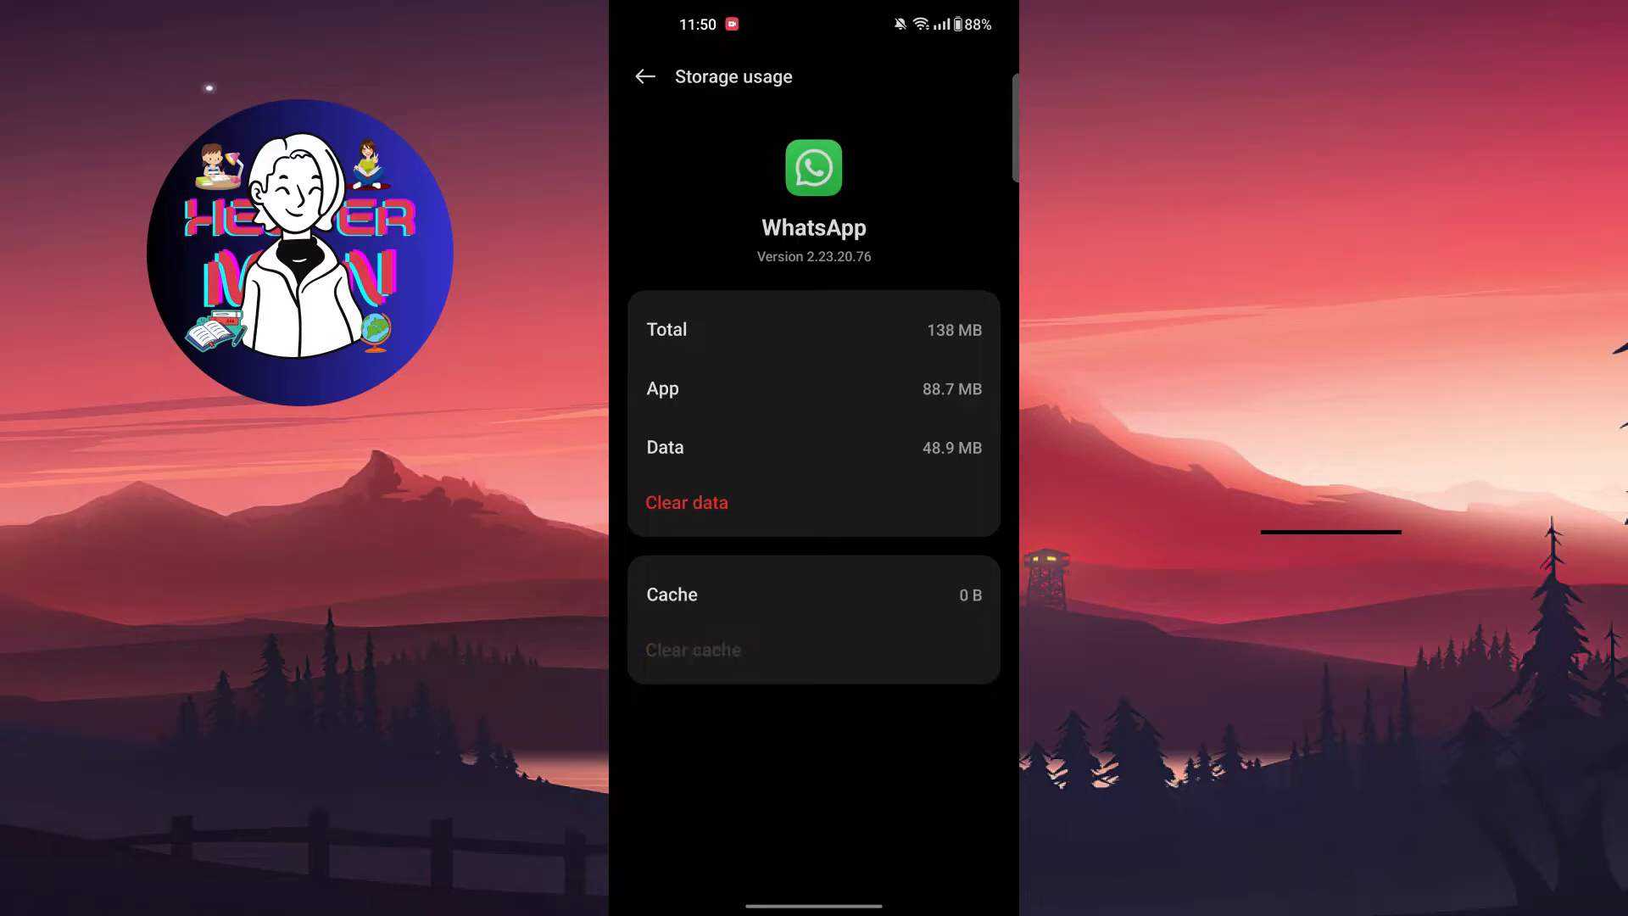
{"action": "left_click", "coordinate": [644, 76]}
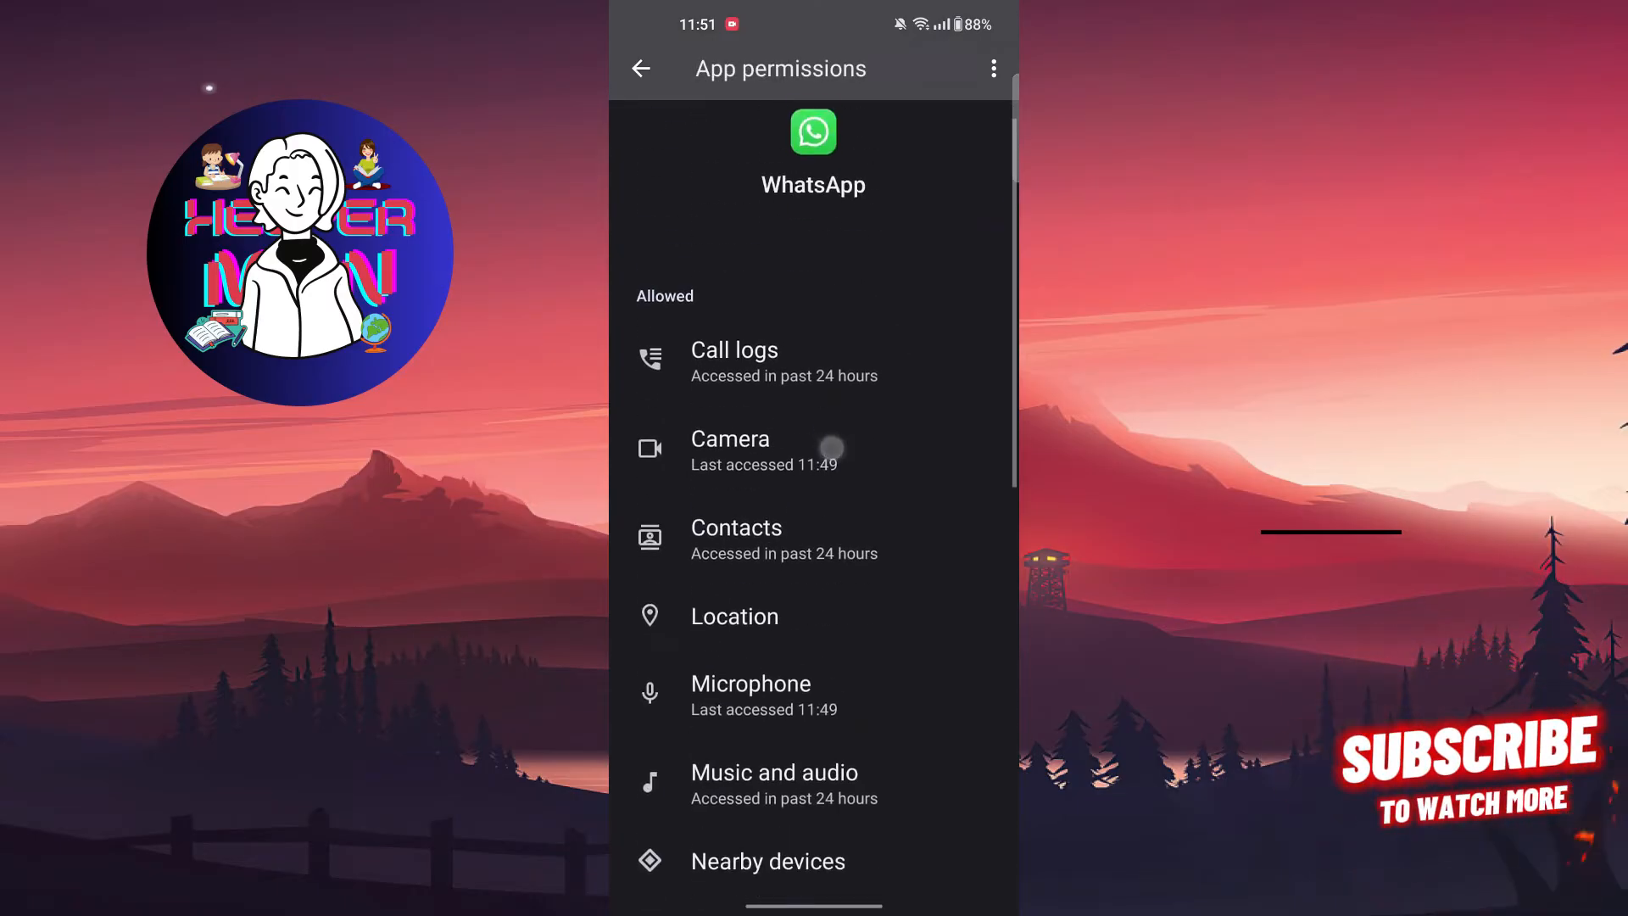
Step: Scroll through WhatsApp's Allowed permissions, confirming camera, microphone and the rest with none denied
{"action": "scroll", "scroll_direction": "down", "scroll_amount": 3}
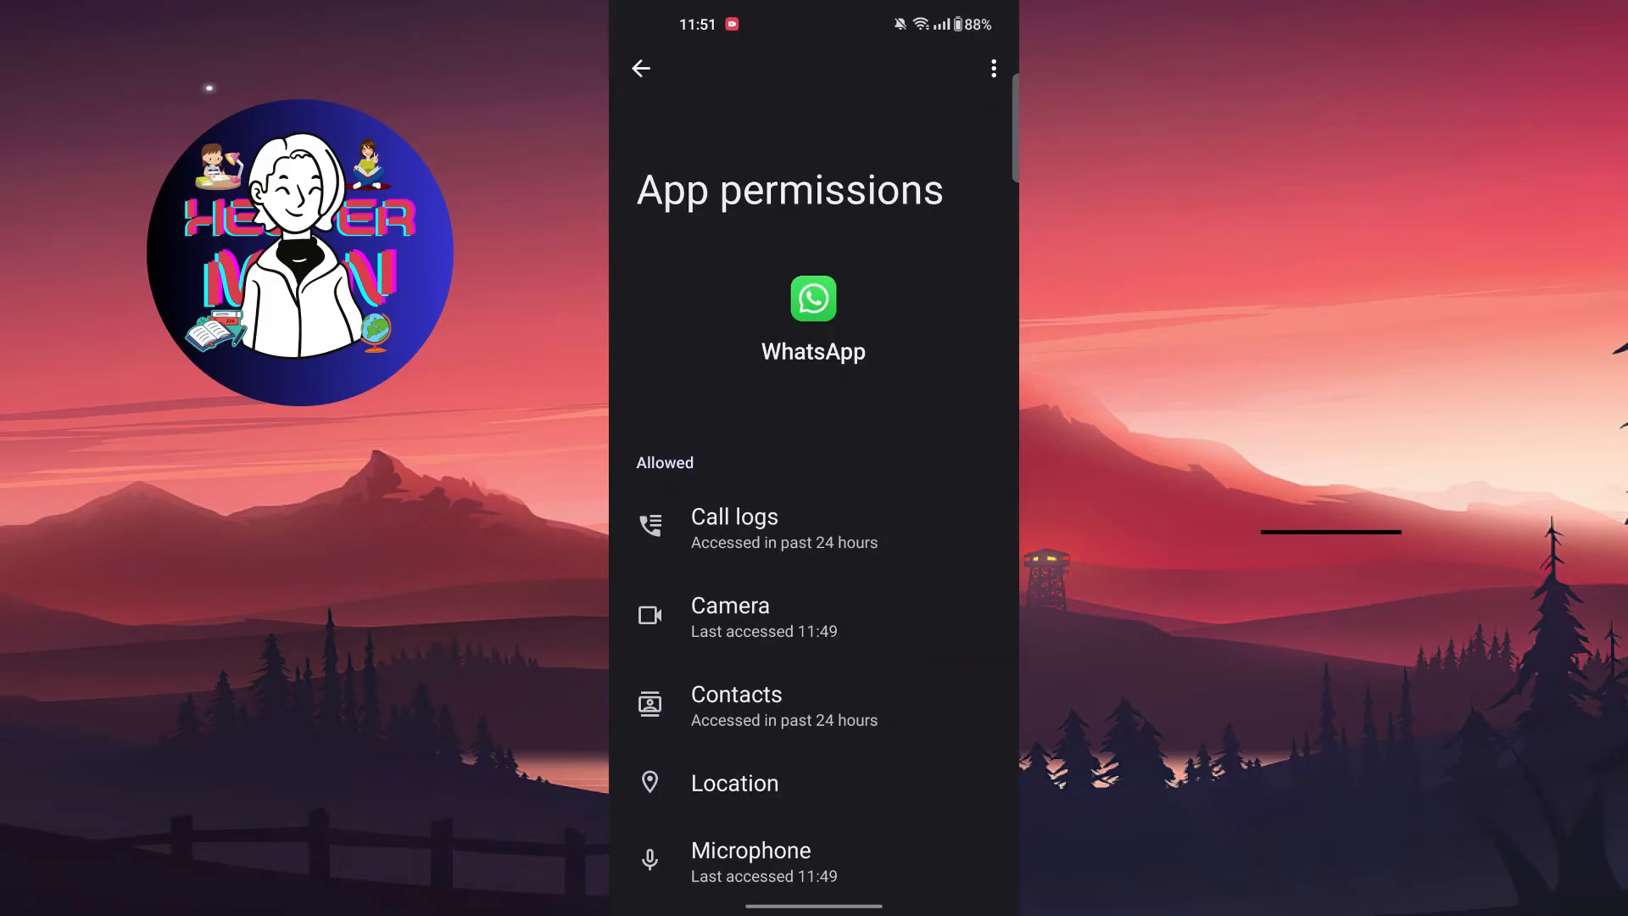
{"action": "scroll", "scroll_direction": "down", "scroll_amount": 3}
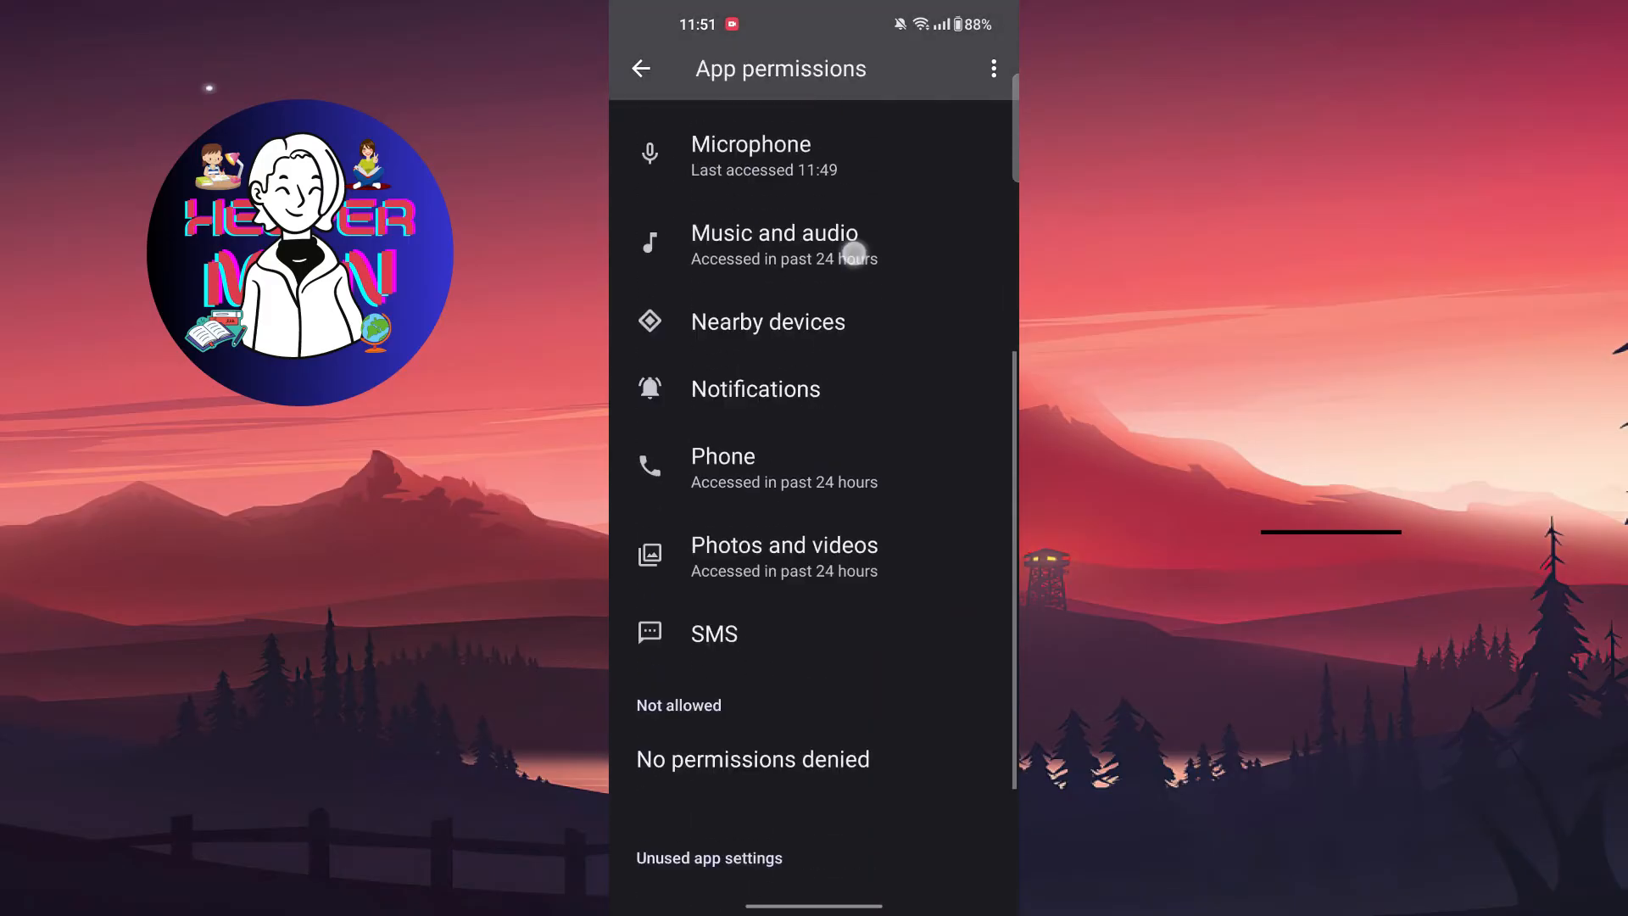
{"action": "scroll", "scroll_direction": "up", "scroll_amount": 3}
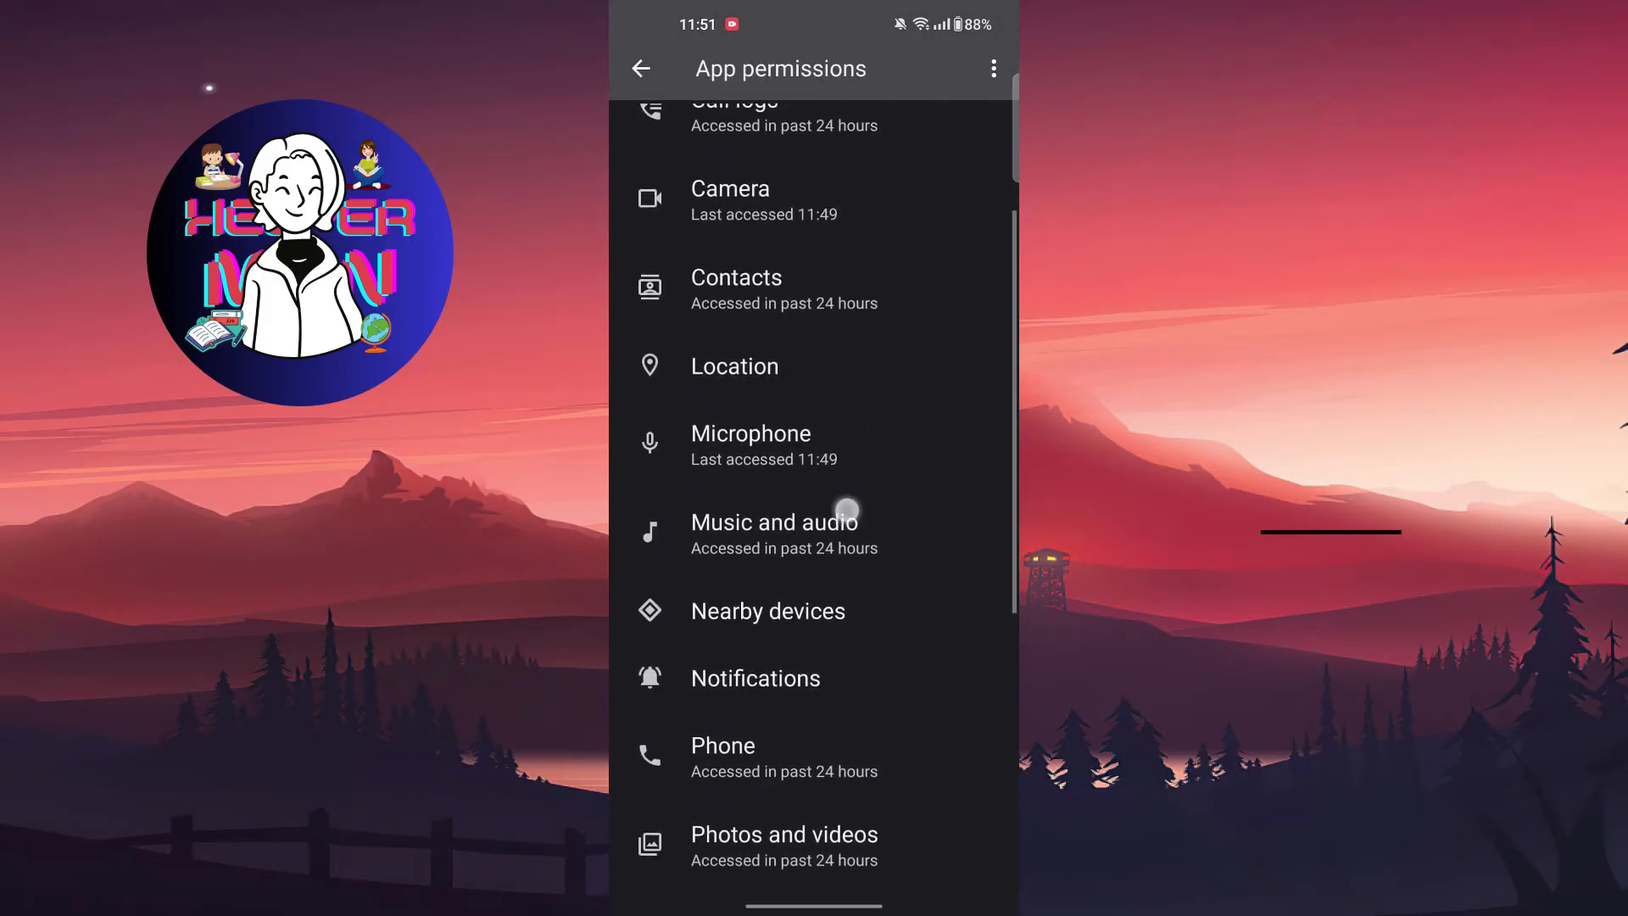
{"action": "scroll", "scroll_direction": "down", "scroll_amount": 3}
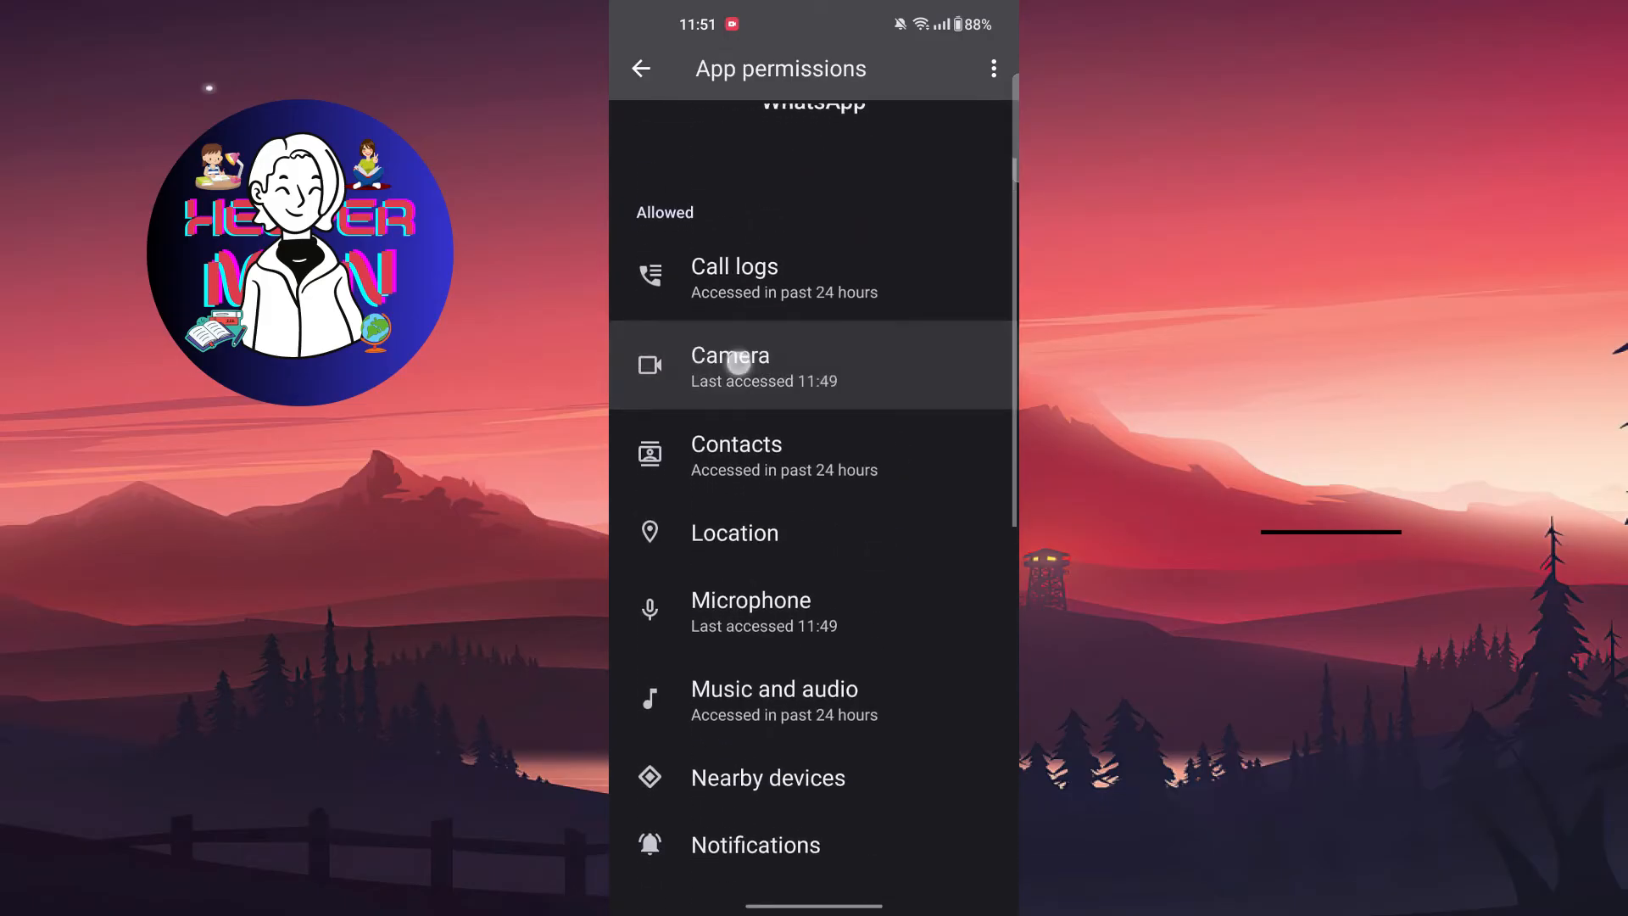
{"action": "scroll", "scroll_direction": "down", "scroll_amount": 3}
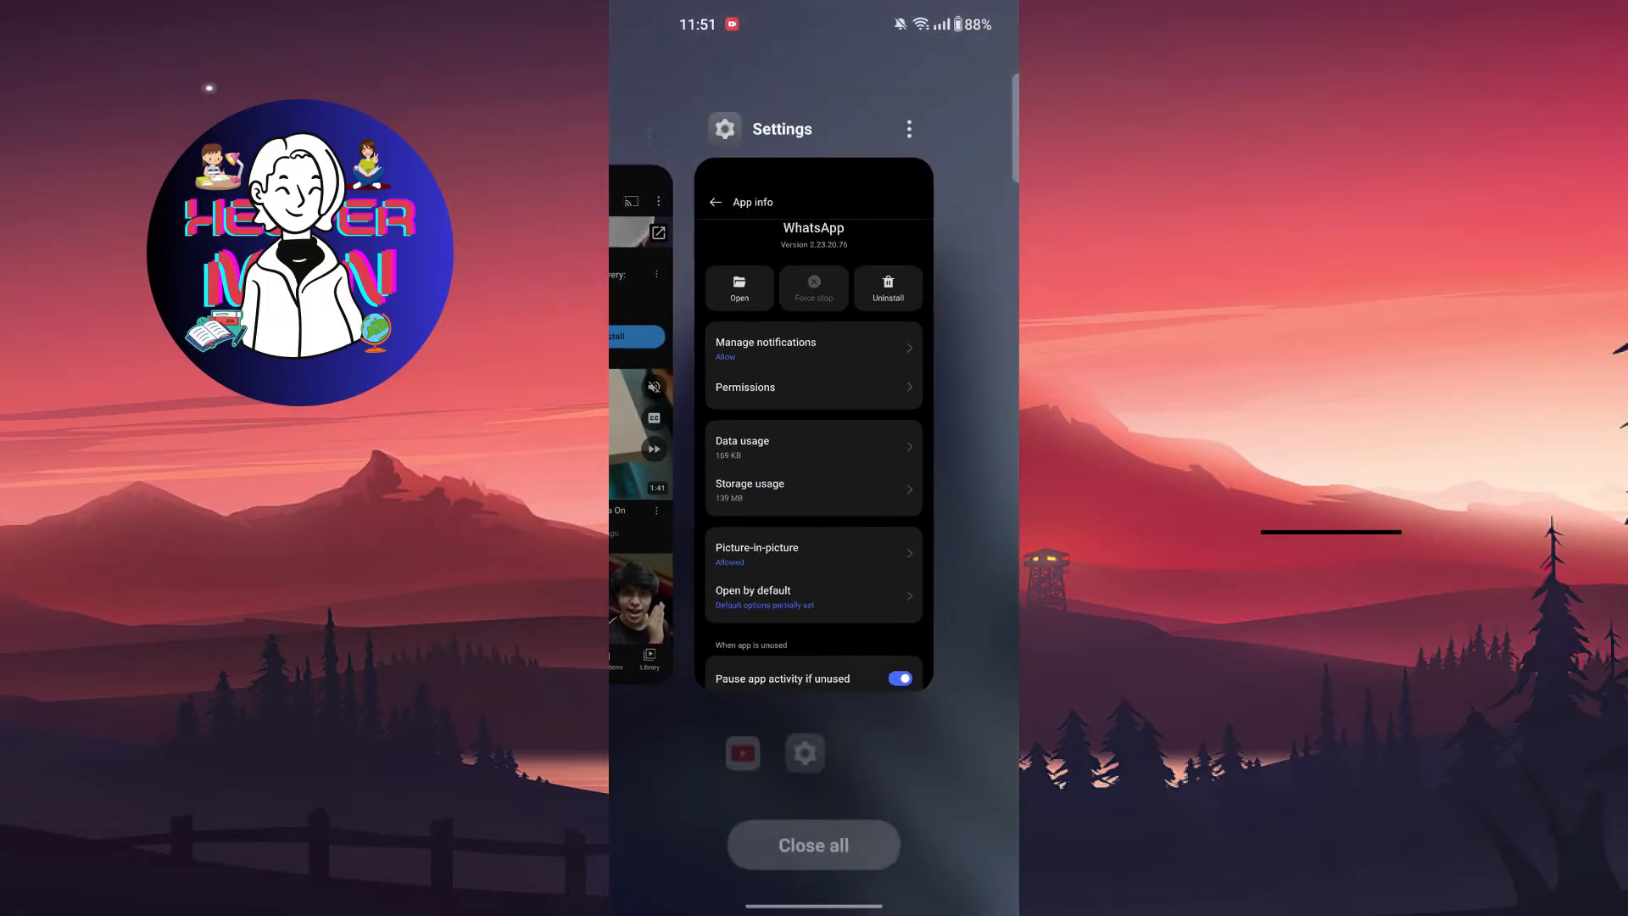
Step: Close all running apps from Recents, landing back on the home screen
{"action": "left_click", "coordinate": [740, 286]}
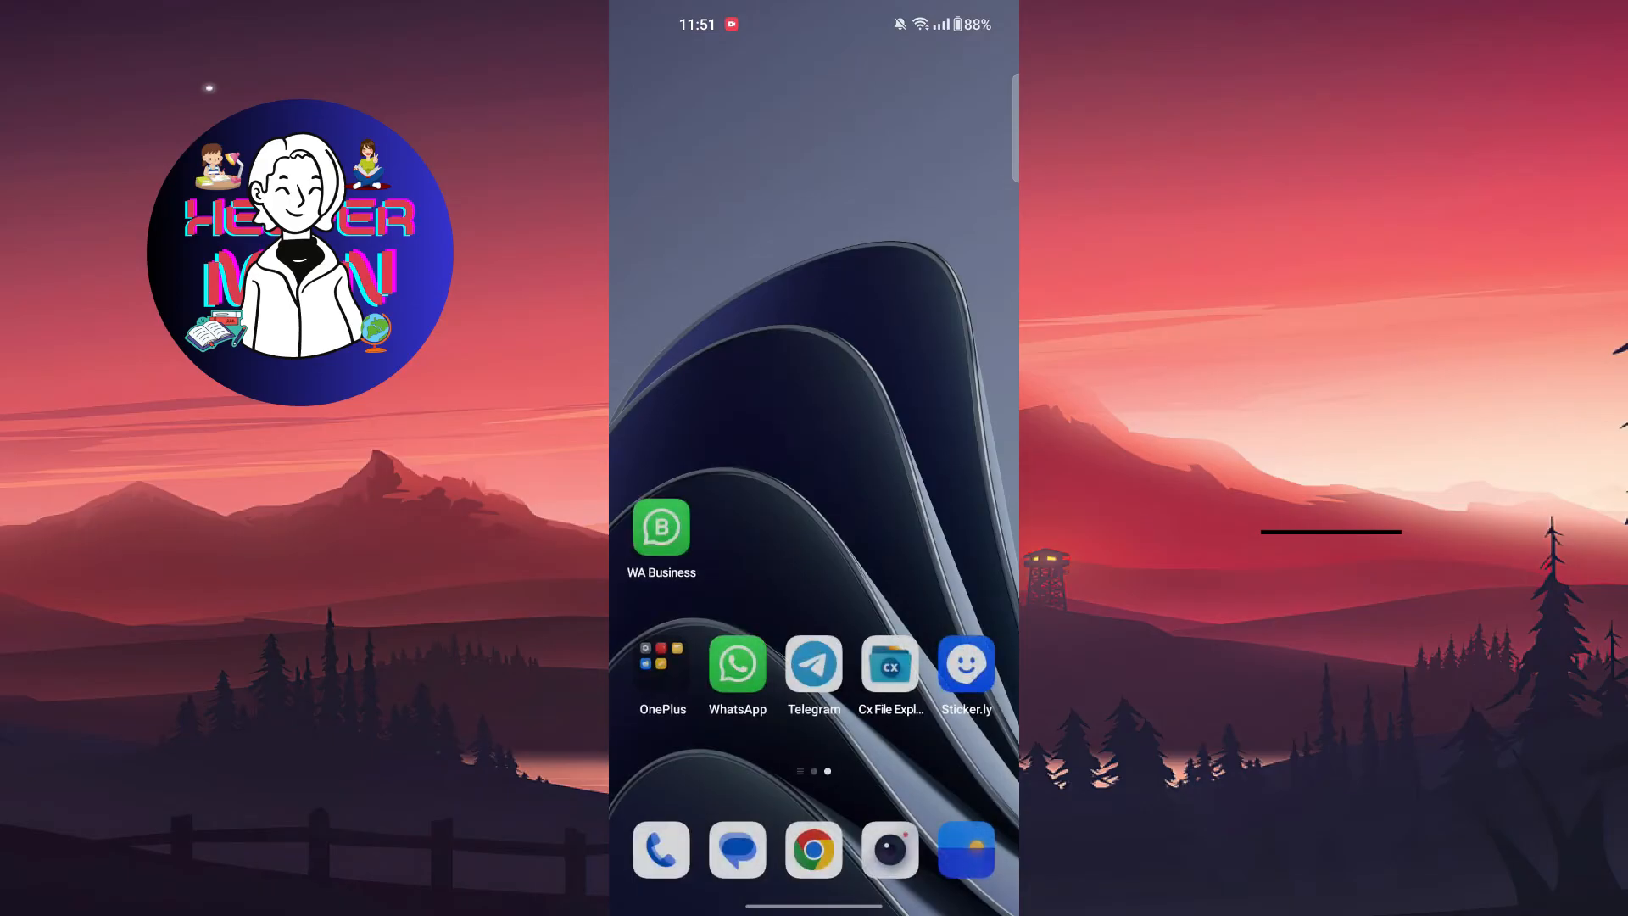
Step: Search Settings for 'app man', enter App management and reopen WhatsApp via an app-list search for 'w'
{"action": "left_click", "coordinate": [661, 663]}
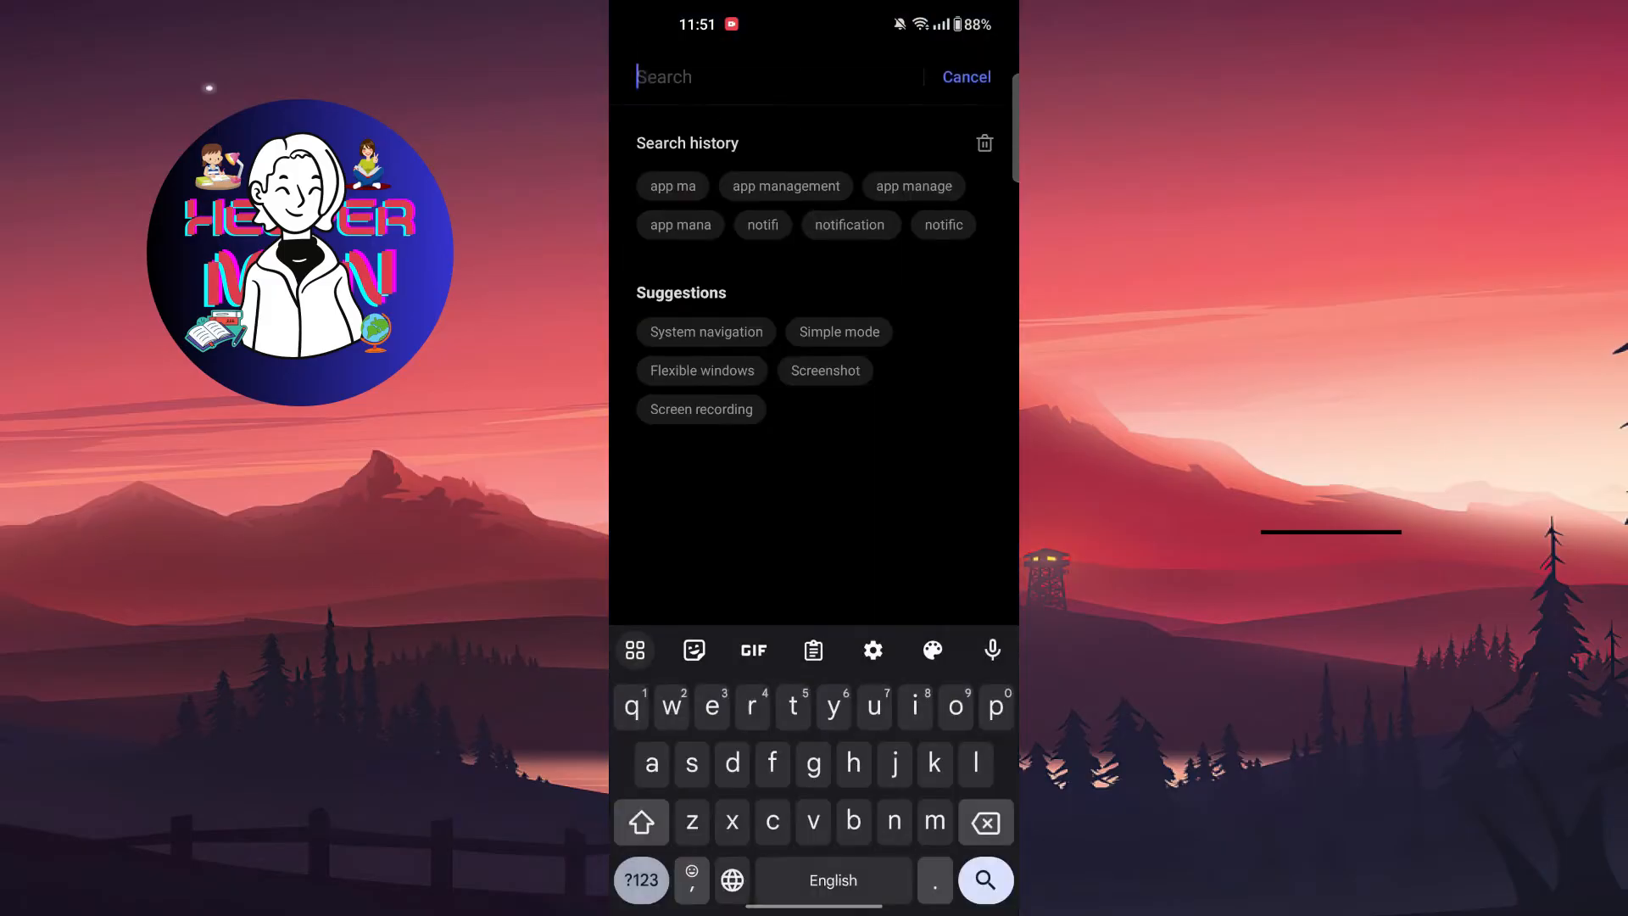
{"action": "type", "text": "app"}
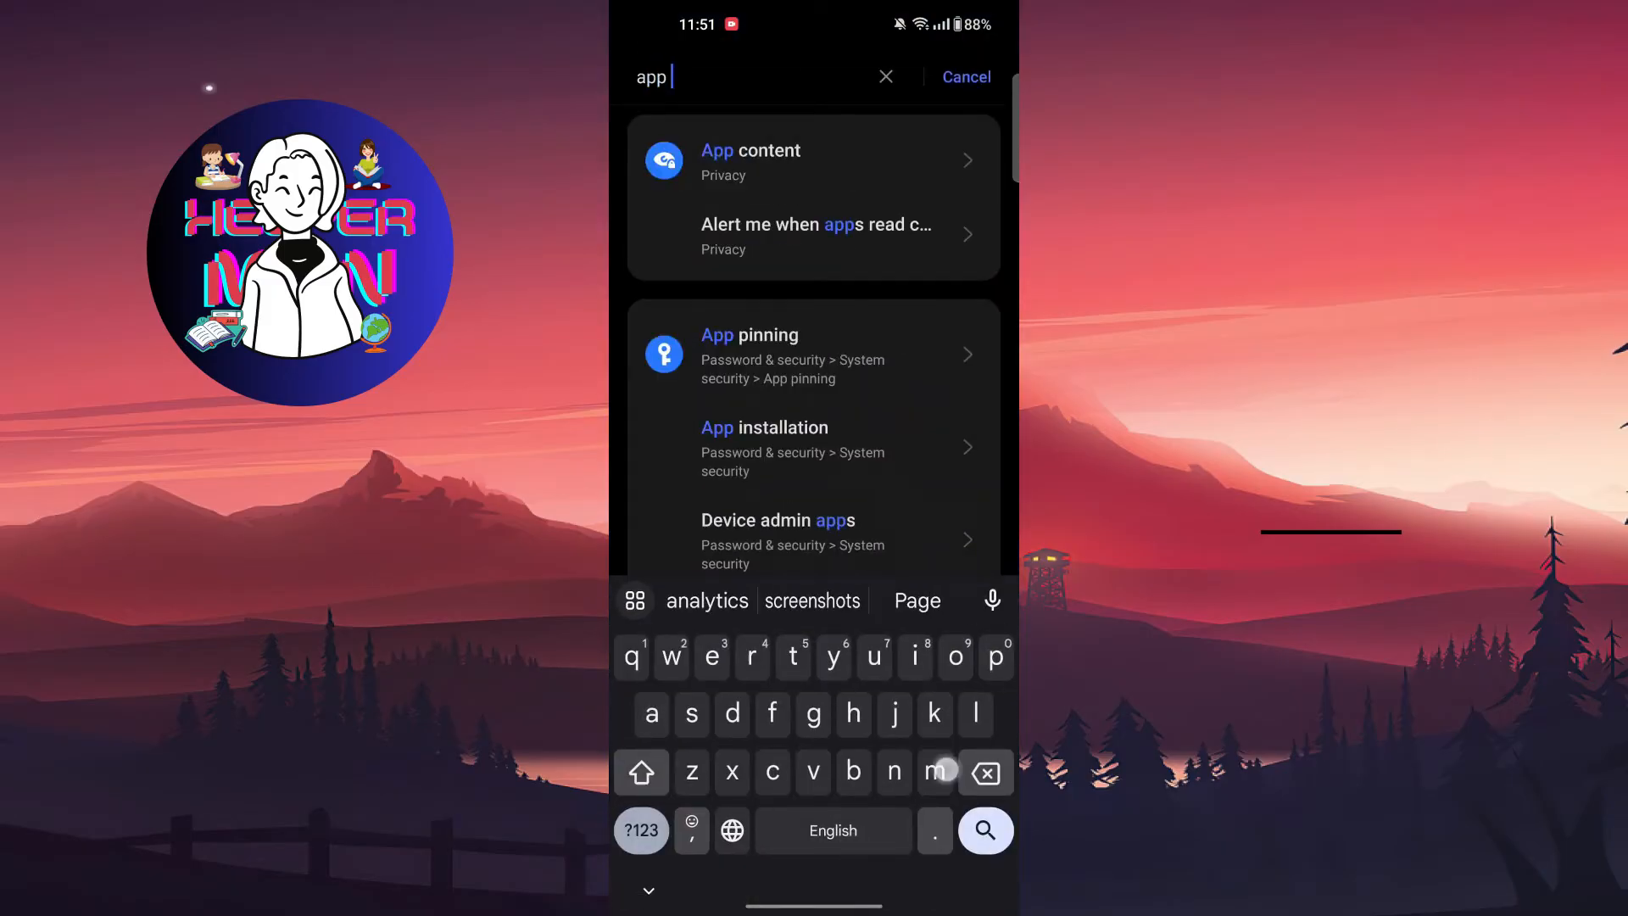
{"action": "type", "text": "man"}
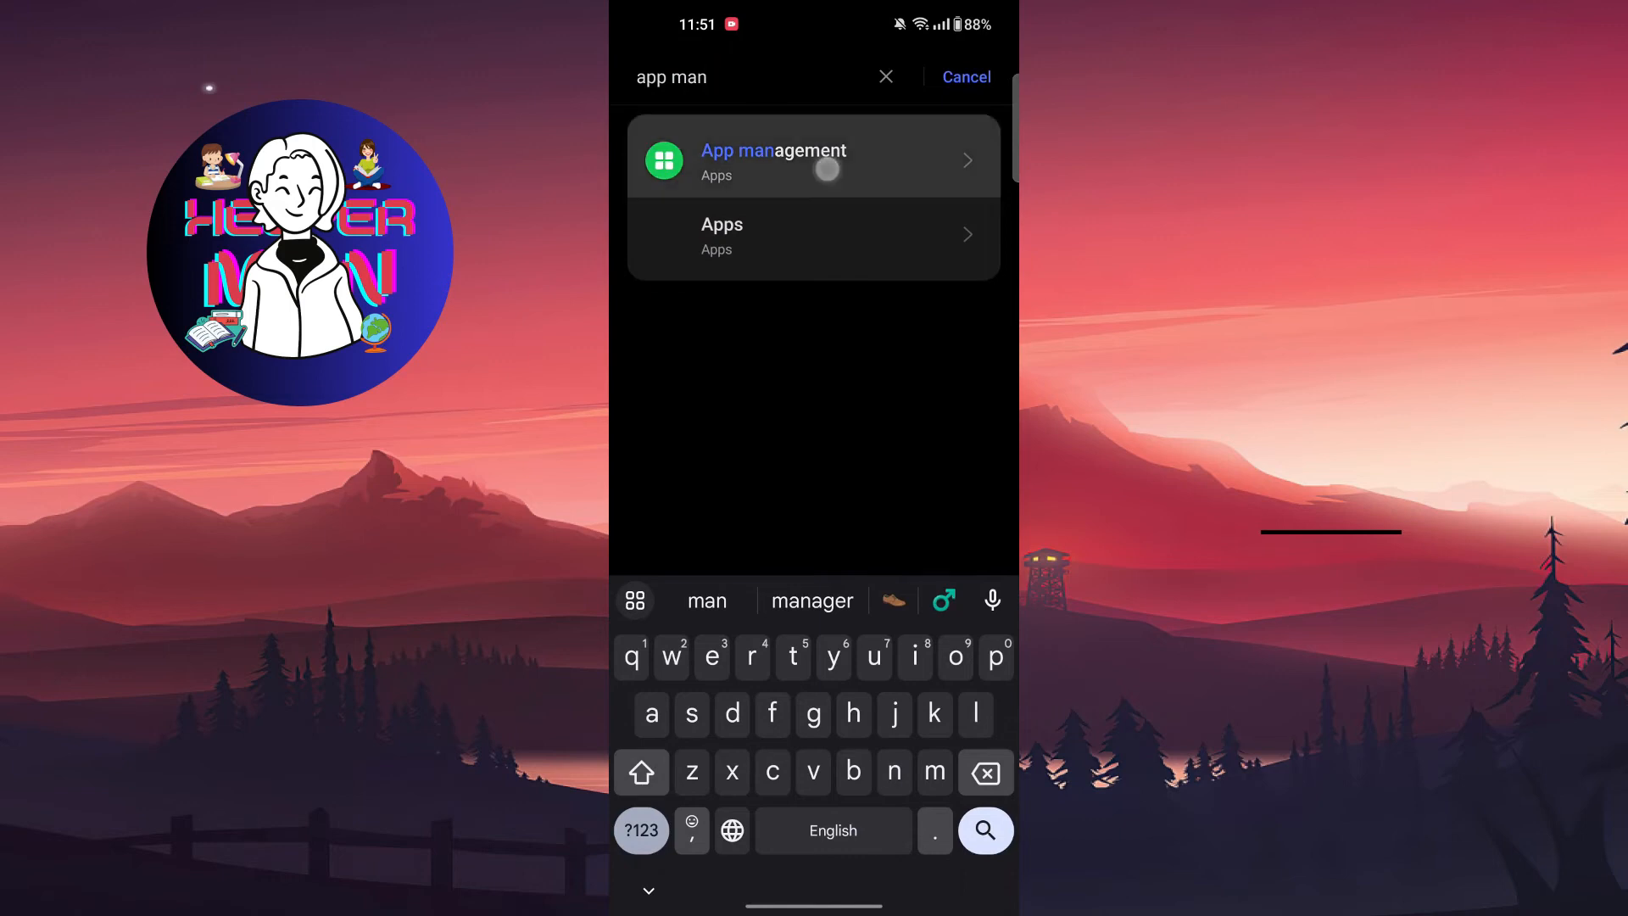
{"action": "left_click", "coordinate": [814, 158]}
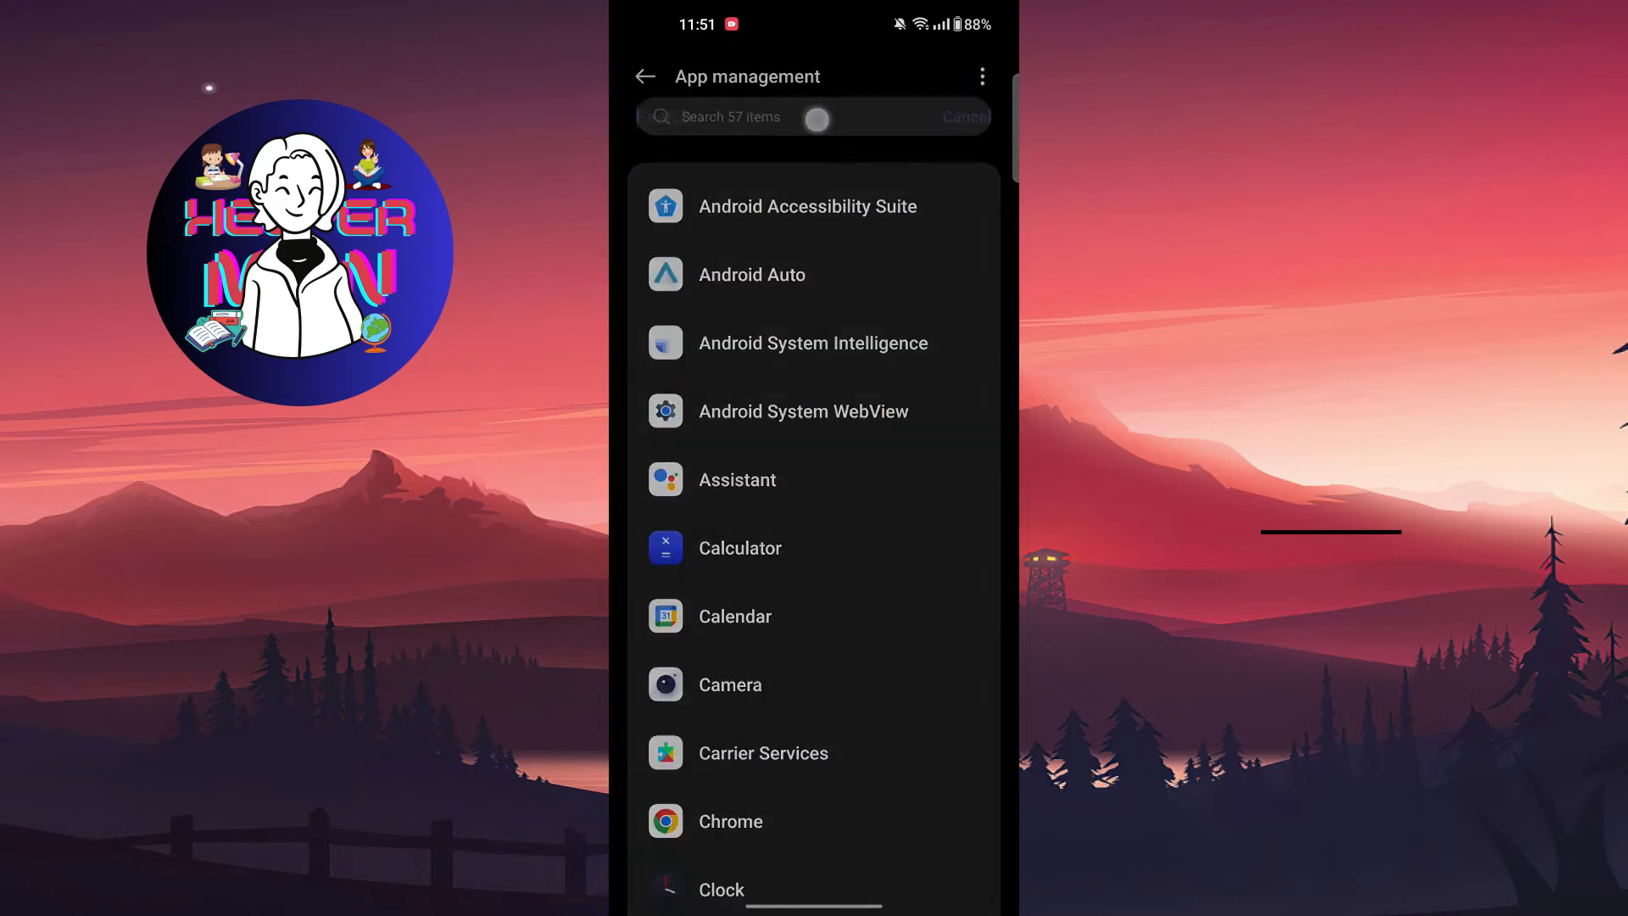
{"action": "type", "text": "w"}
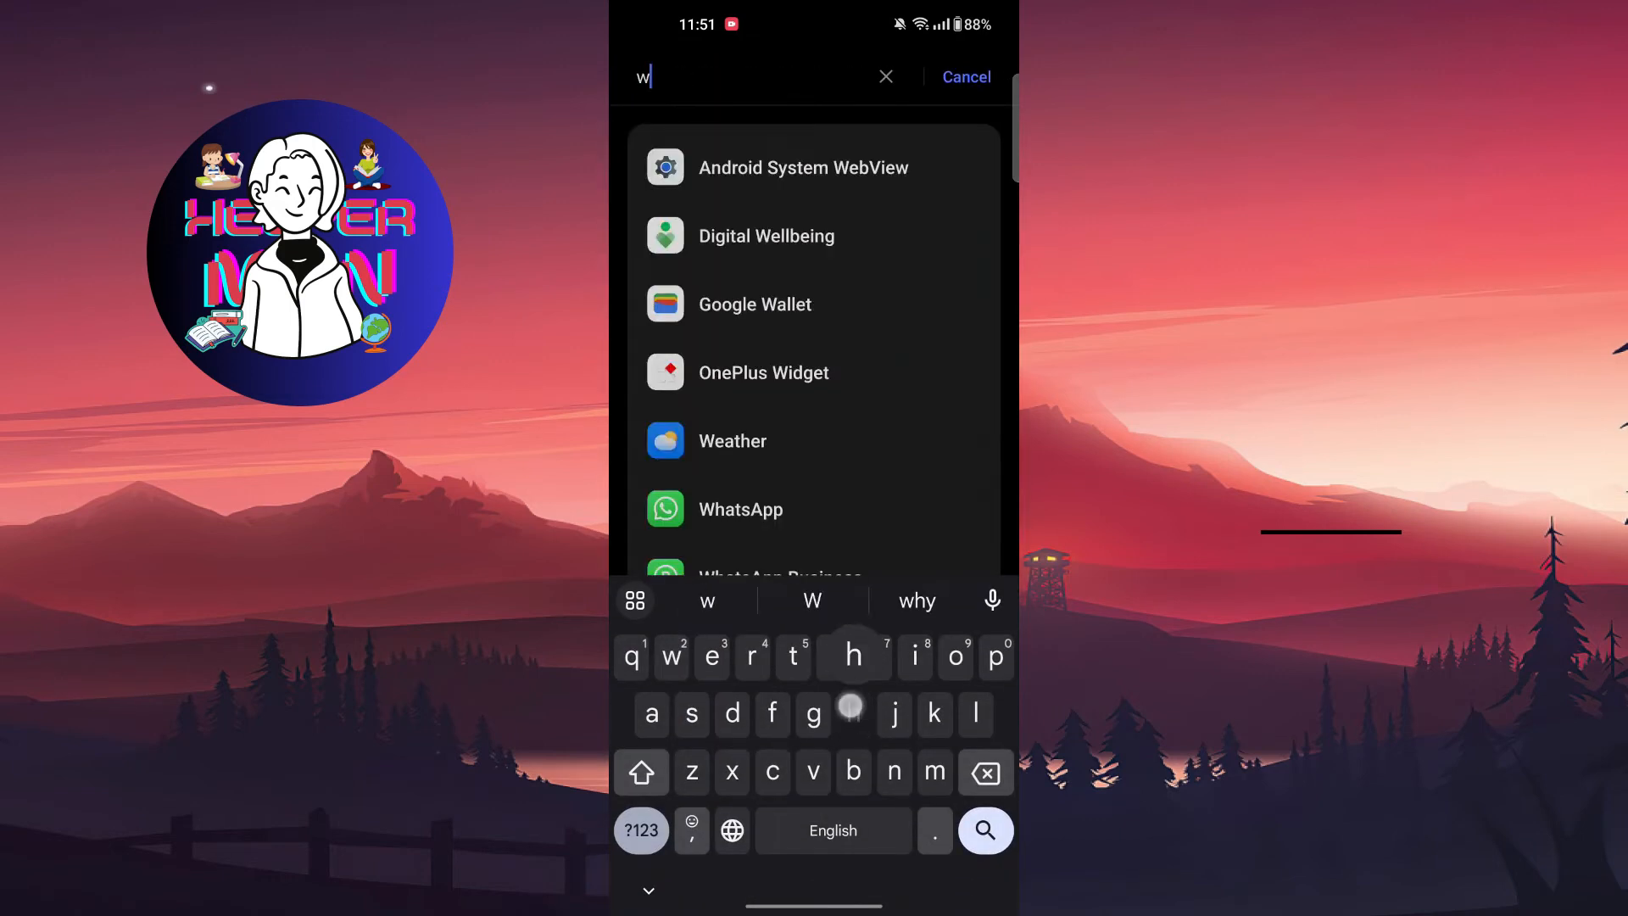
{"action": "left_click", "coordinate": [739, 509]}
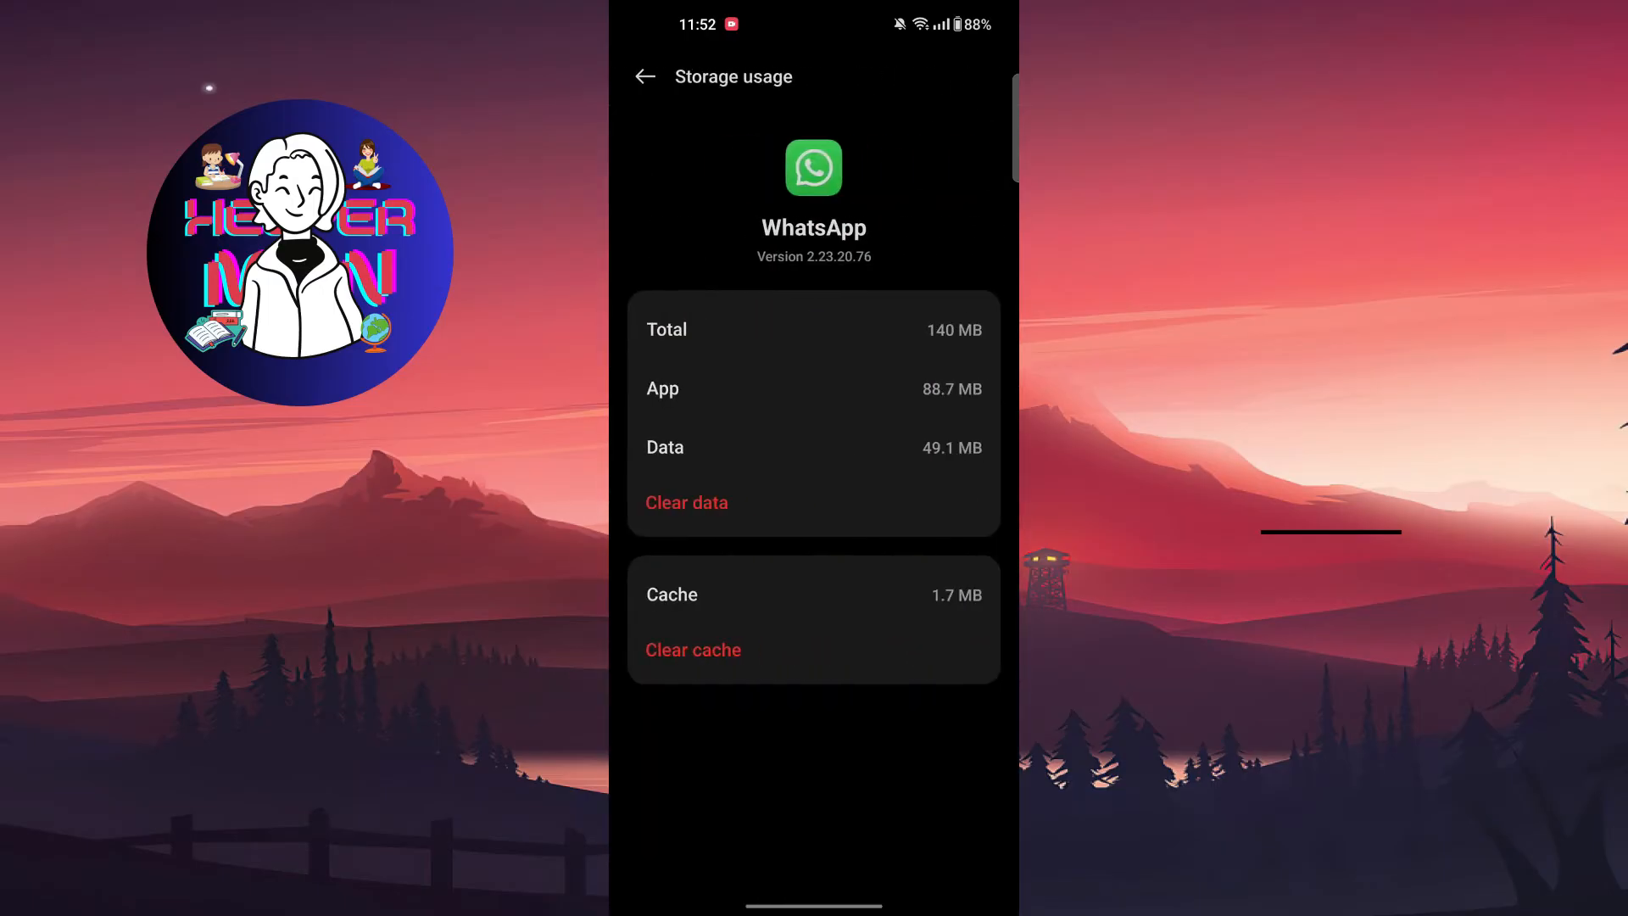
Step: Scroll WhatsApp's storage details before leaving for the WhatsApp Support chat
{"action": "scroll", "scroll_direction": "down", "scroll_amount": 3}
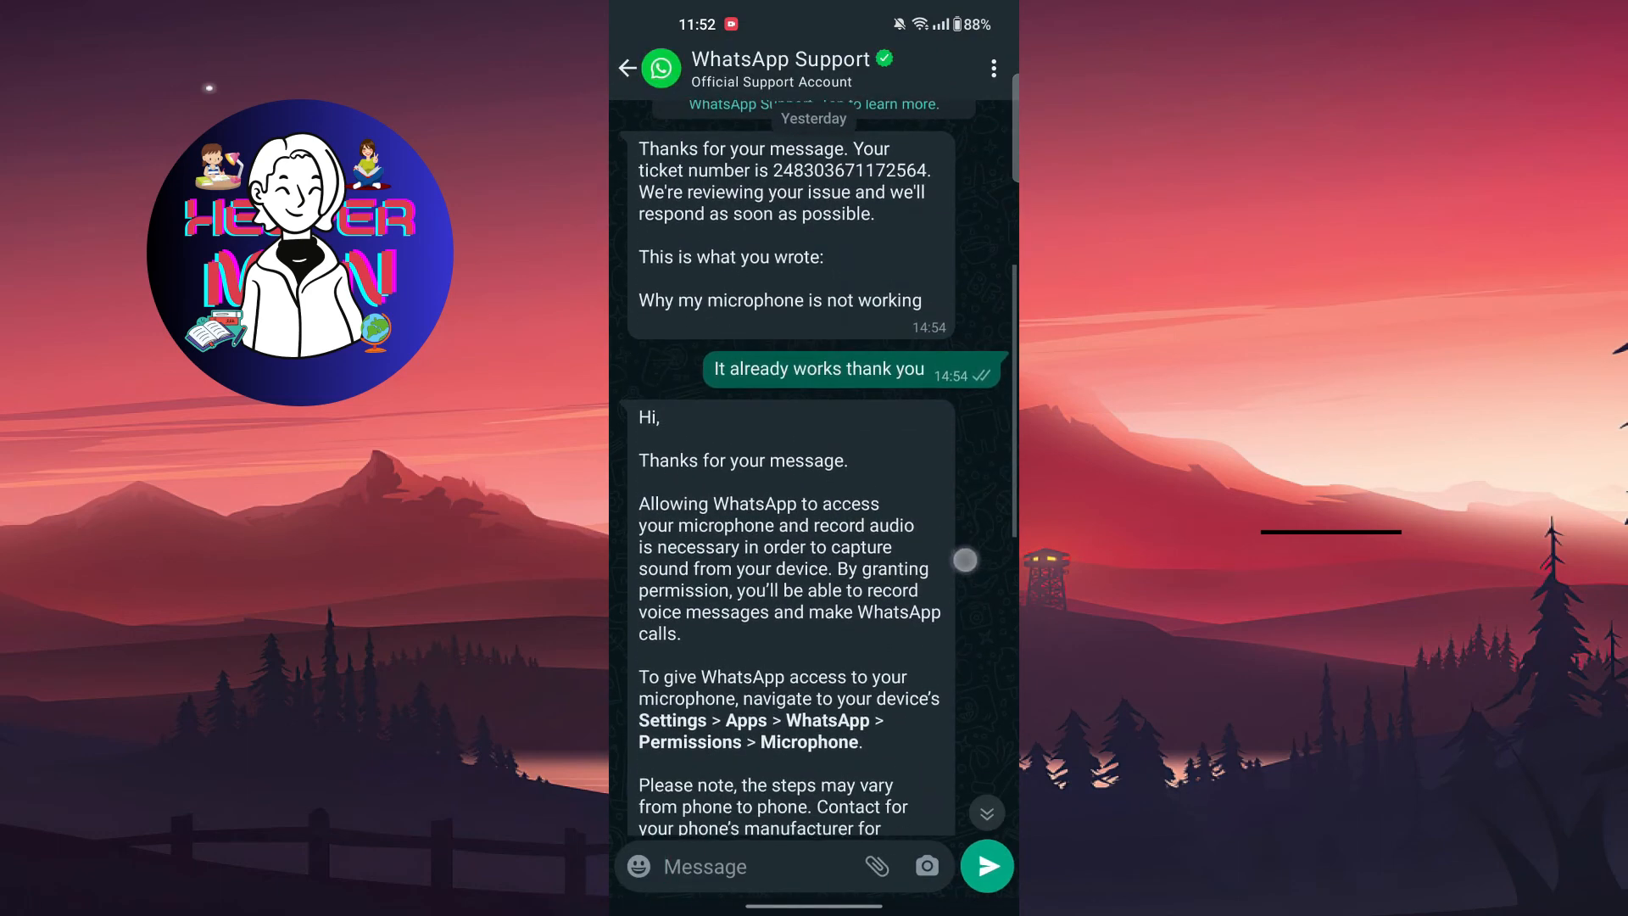
Step: Scroll the Support chat to its closing survey message and return to the Chats list
{"action": "scroll", "scroll_direction": "down", "scroll_amount": 3}
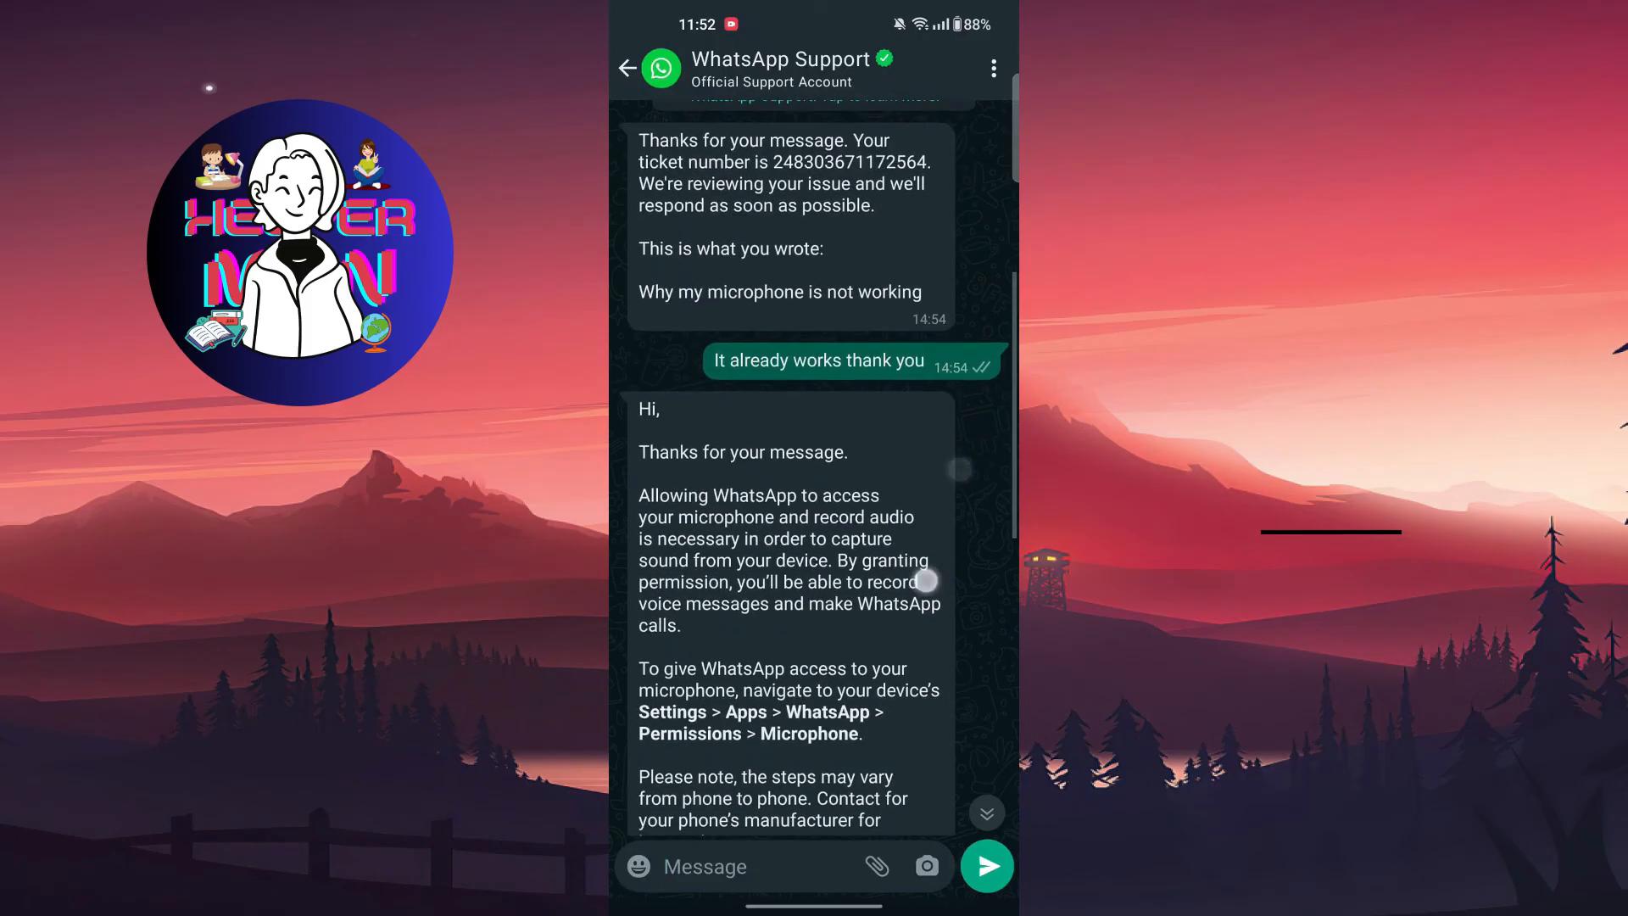
{"action": "scroll", "scroll_direction": "down", "scroll_amount": 3}
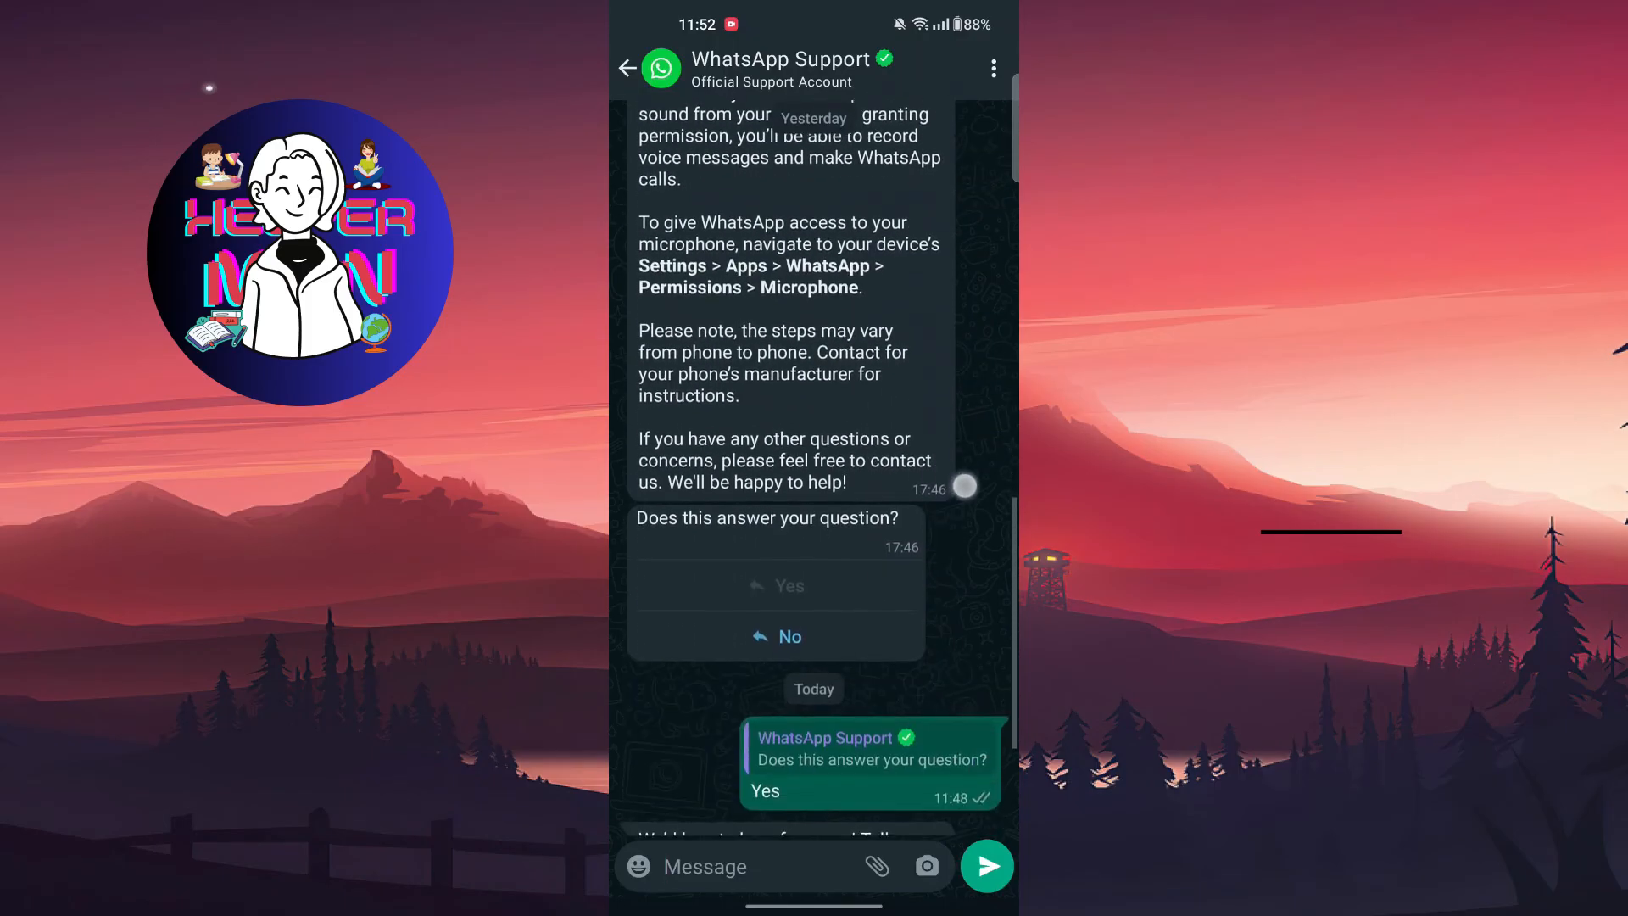
{"action": "scroll", "scroll_direction": "down", "scroll_amount": 3}
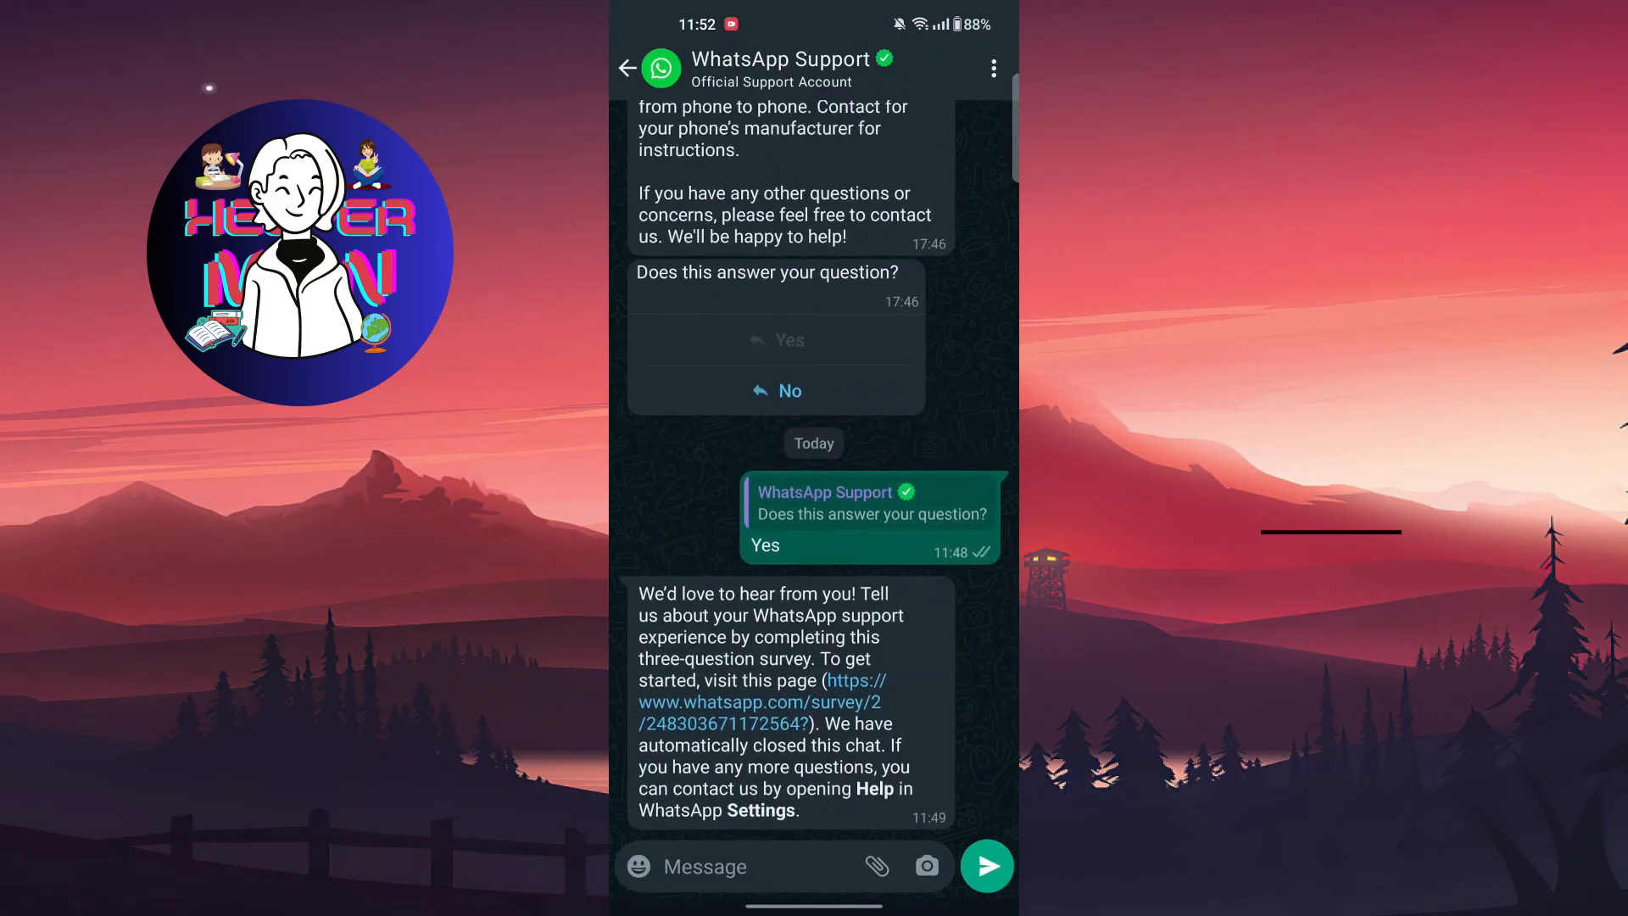
{"action": "left_click", "coordinate": [627, 68]}
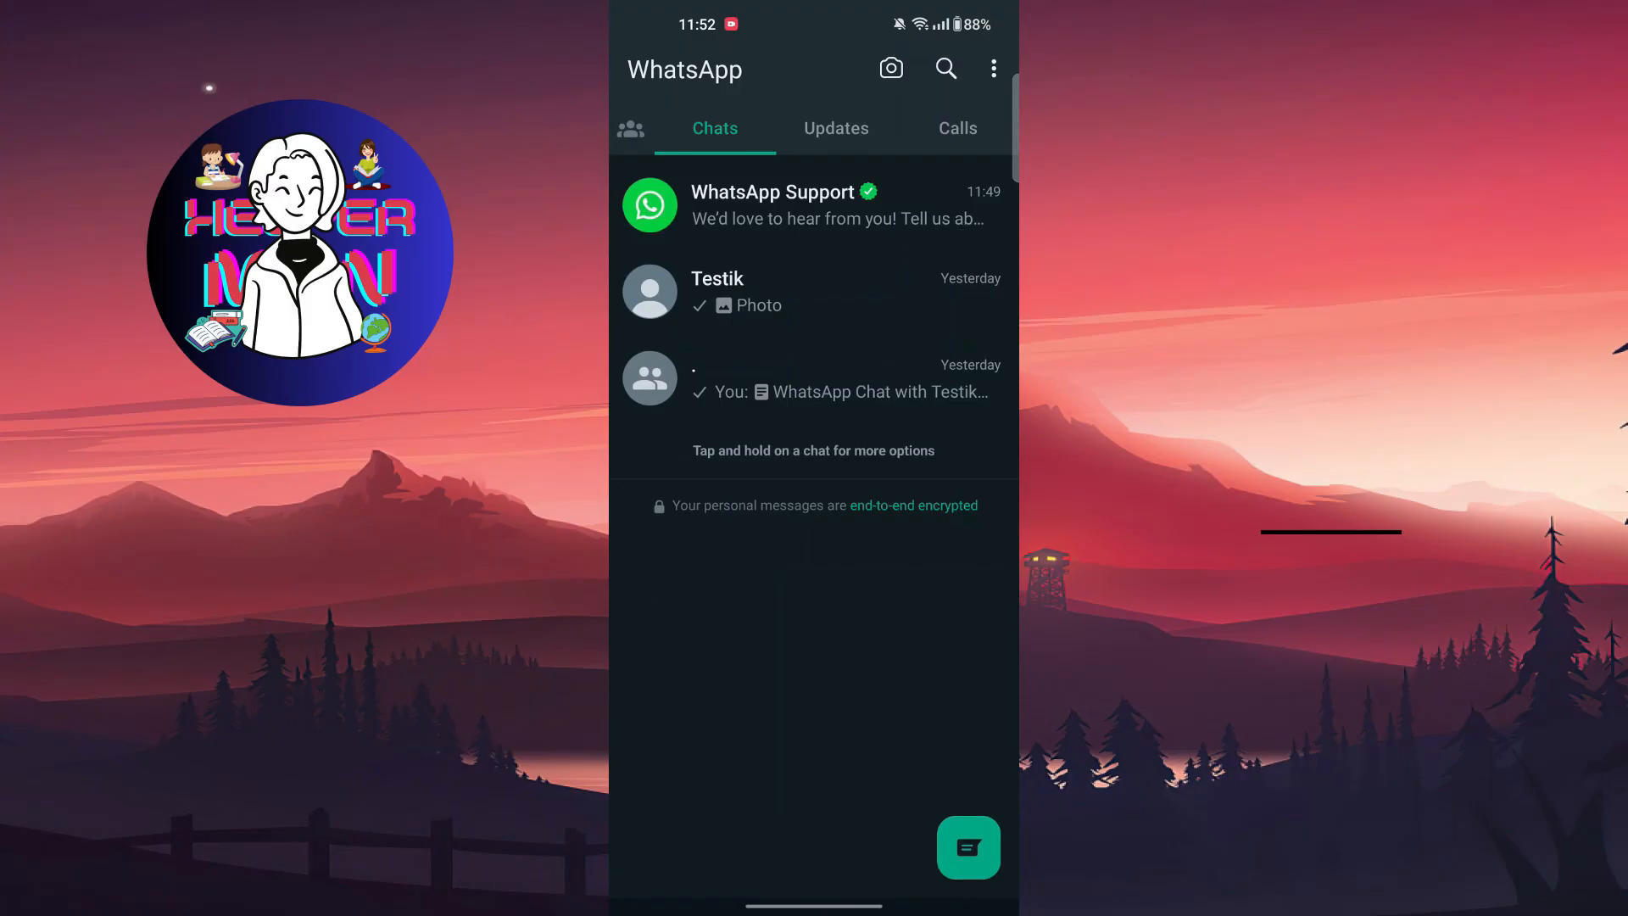